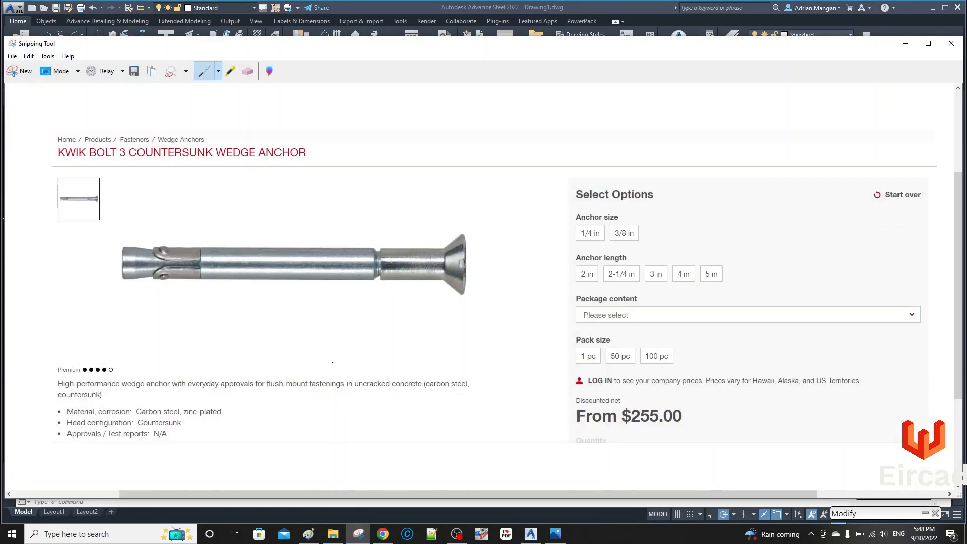
mouse_move(827, 175)
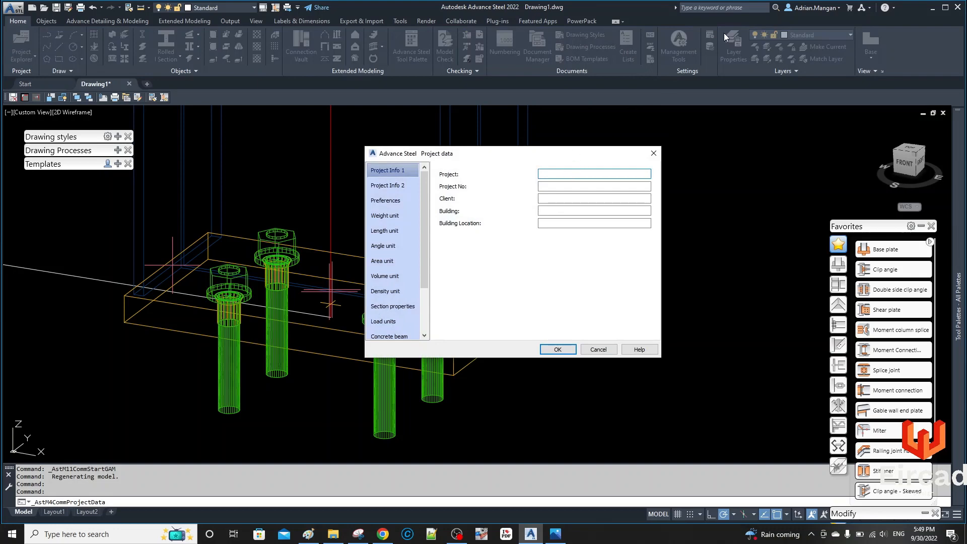
Dismiss Project data and open the Management Tools Anchors list, scrolled to HILTI.
left_click(556, 350)
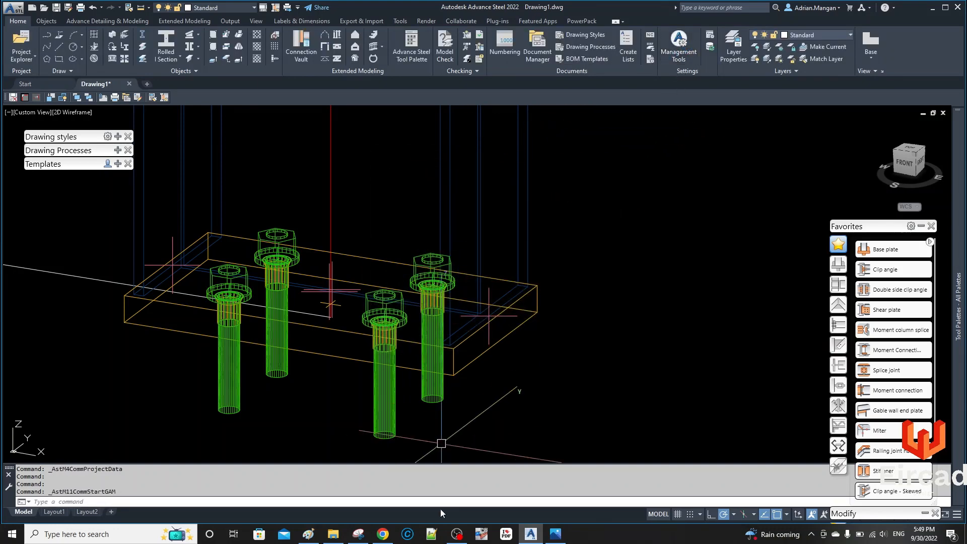
left_click(678, 46)
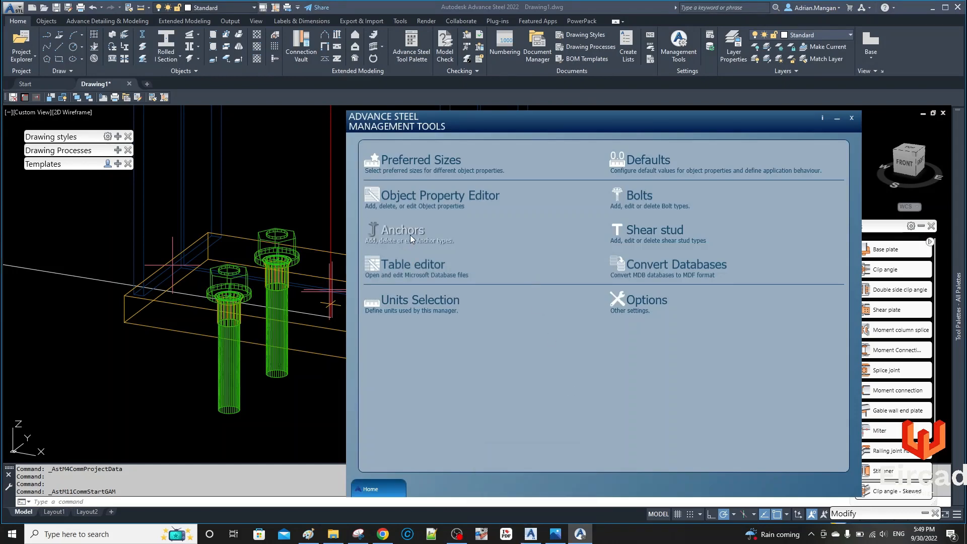
left_click(404, 229)
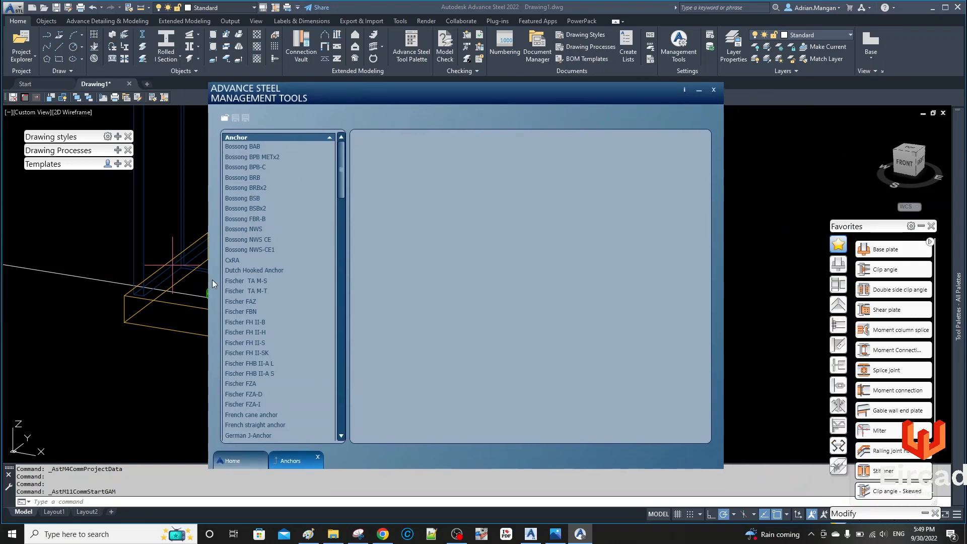
scroll("down", 3)
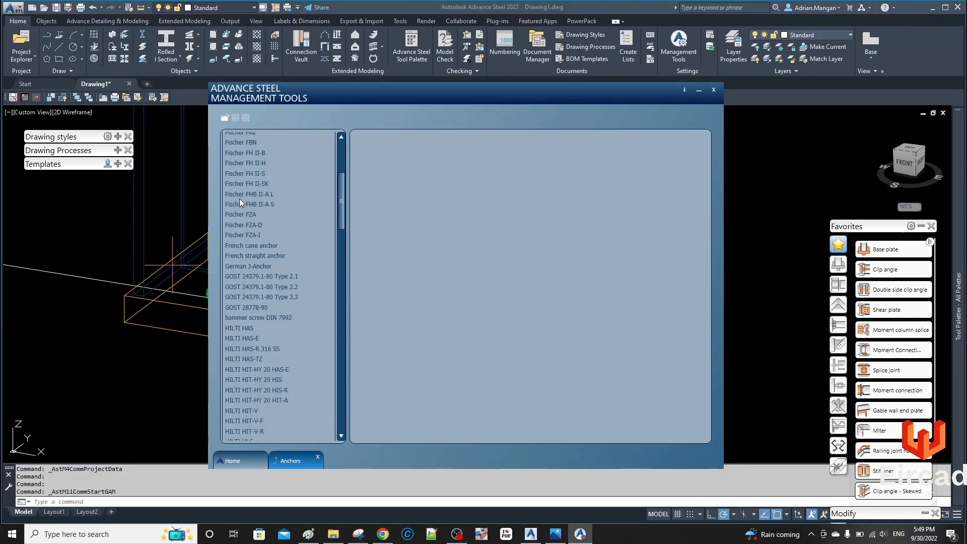
scroll("down", 3)
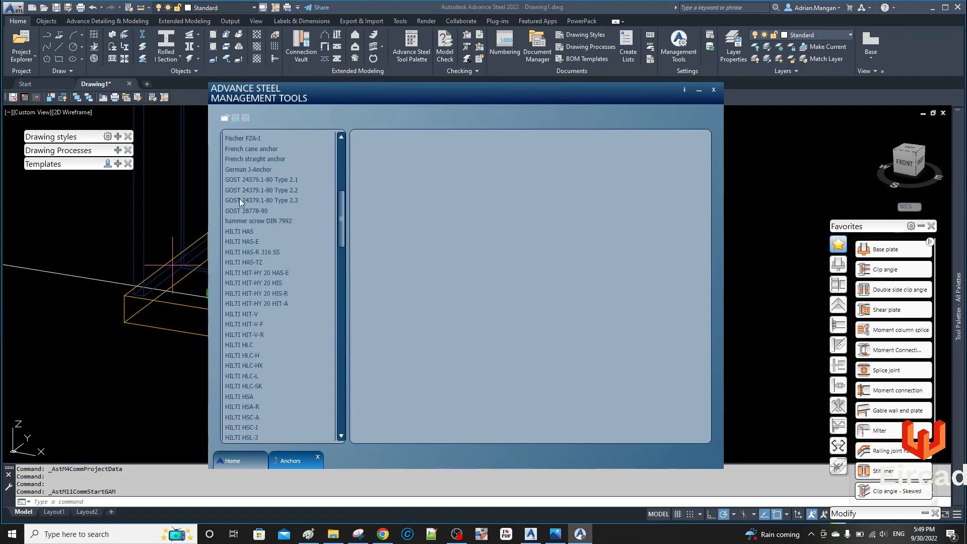
mouse_move(258, 250)
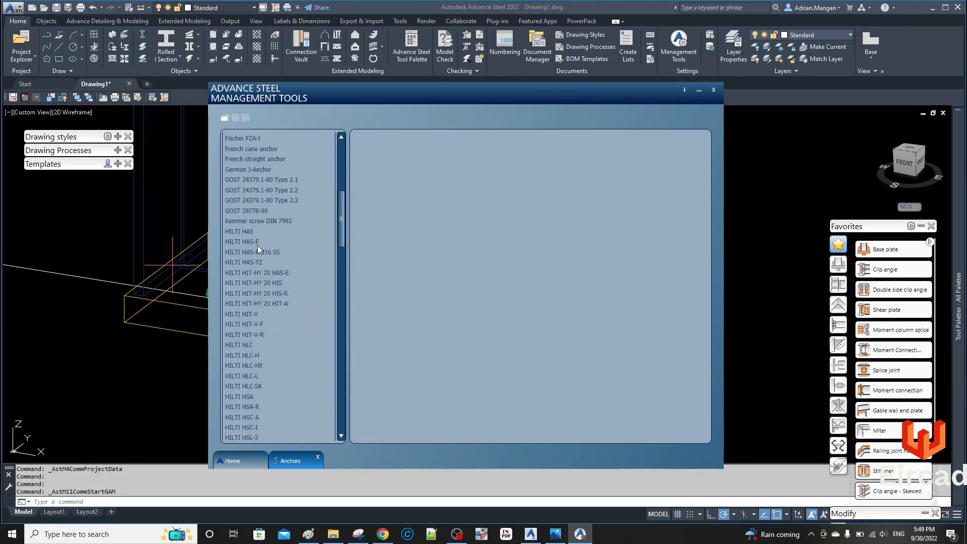
Show the HILTI HAS-TZ anchor's parameters and start a new anchor name.
left_click(244, 261)
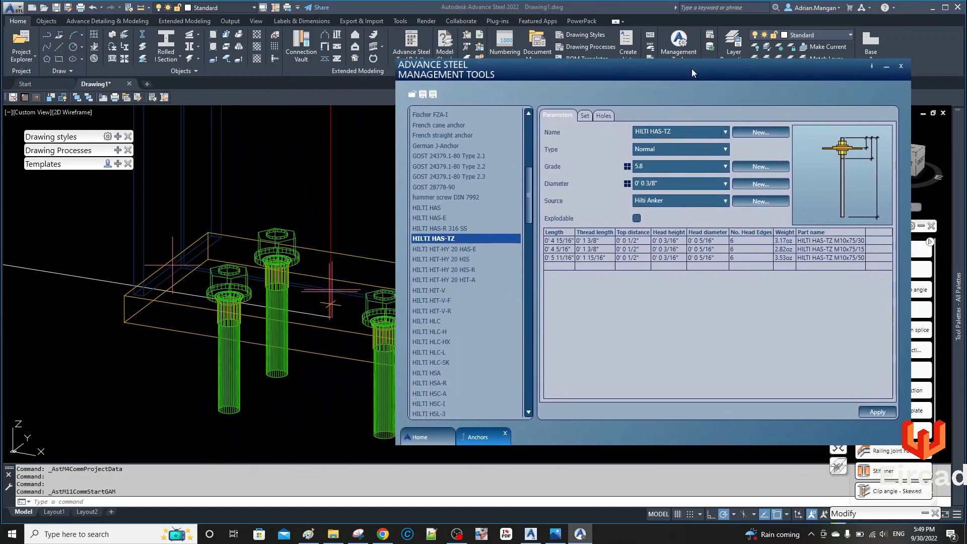
left_click_drag(692, 72, 536, 71)
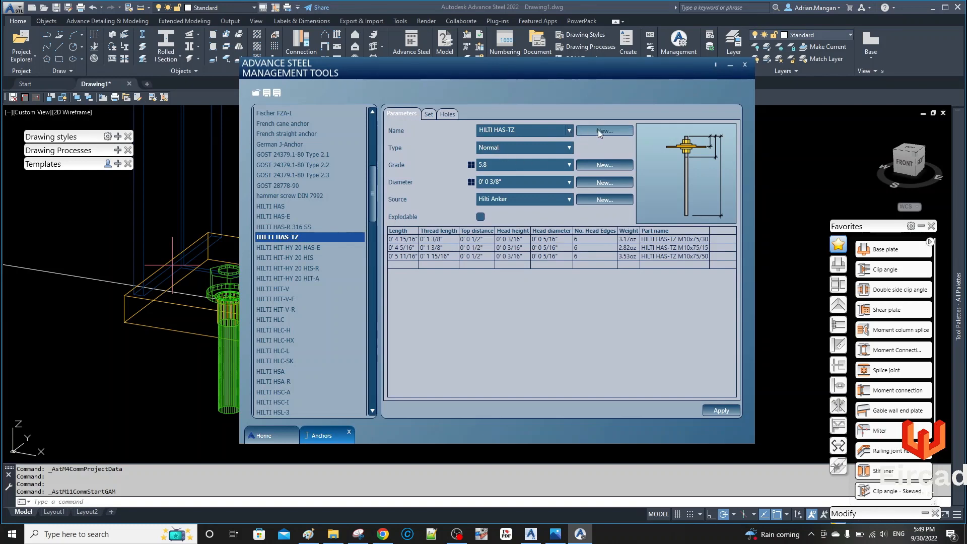
left_click(604, 130)
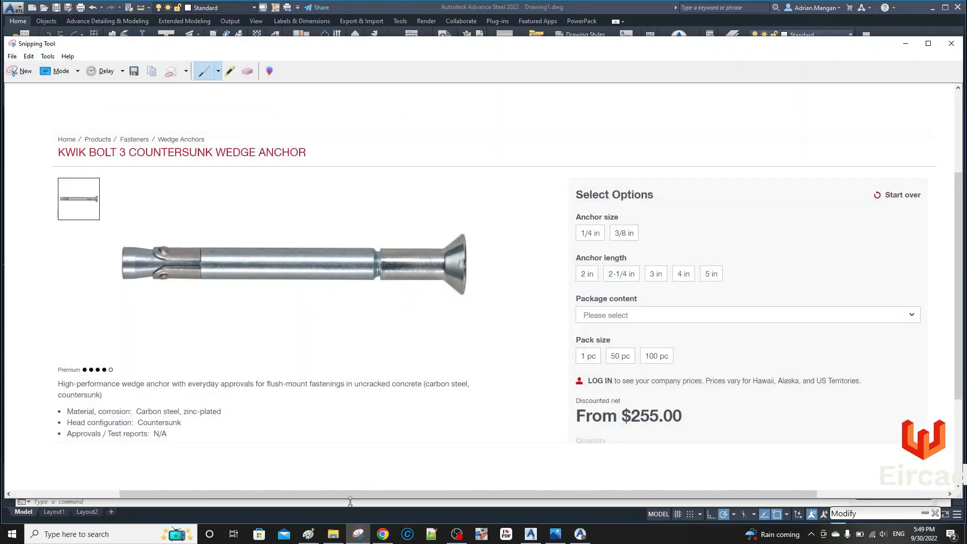
mouse_move(724, 86)
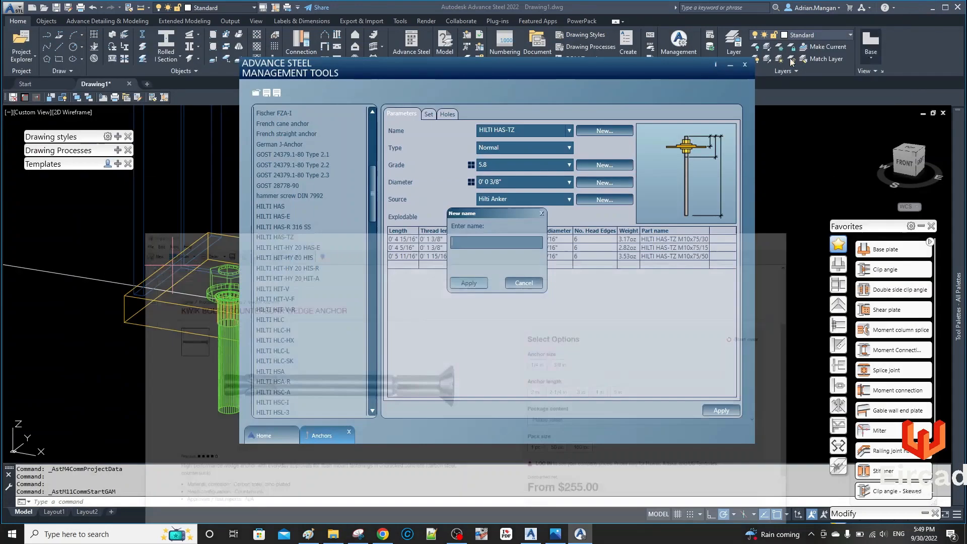
Enter 'HILTI KWIK 3 CSK' as the new anchor name and apply it.
left_click(496, 243)
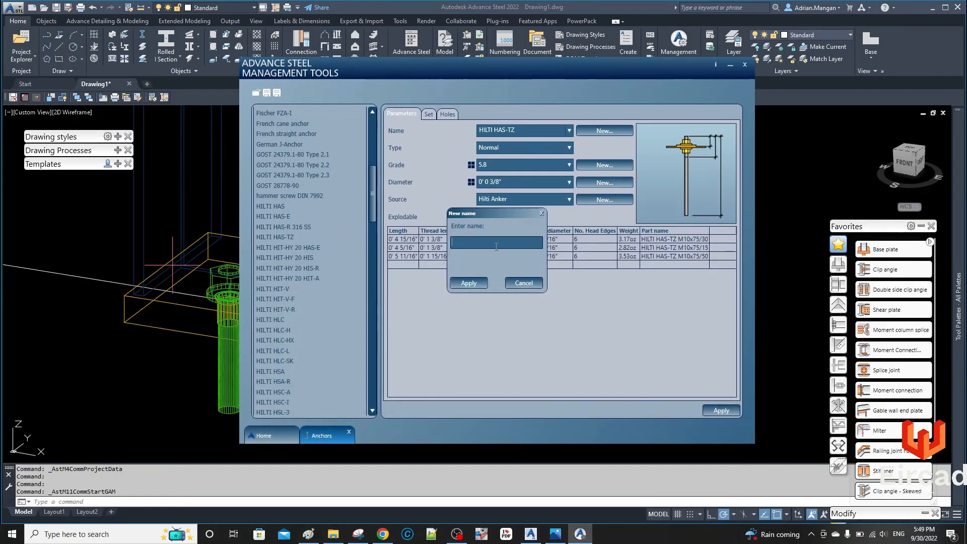
type("HILTI K")
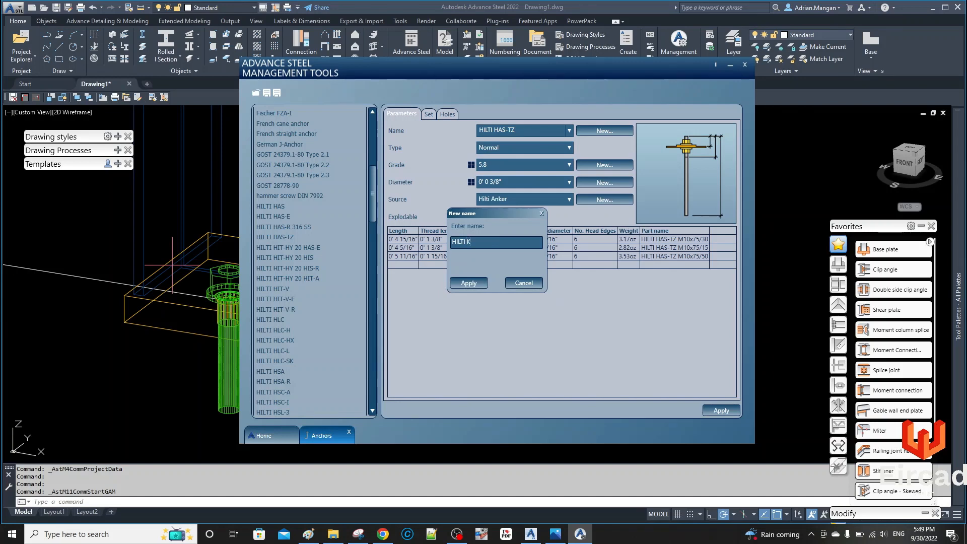
type("WIK")
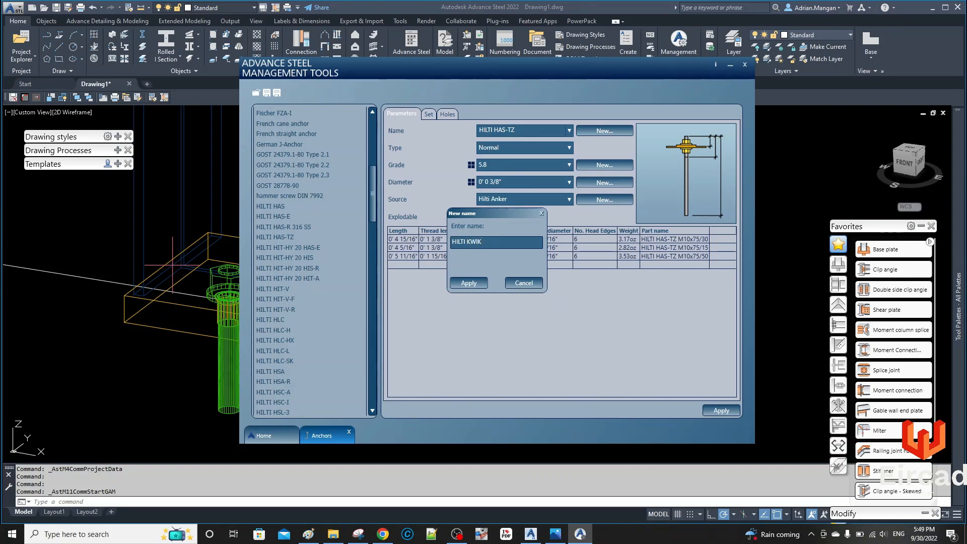
type("3,")
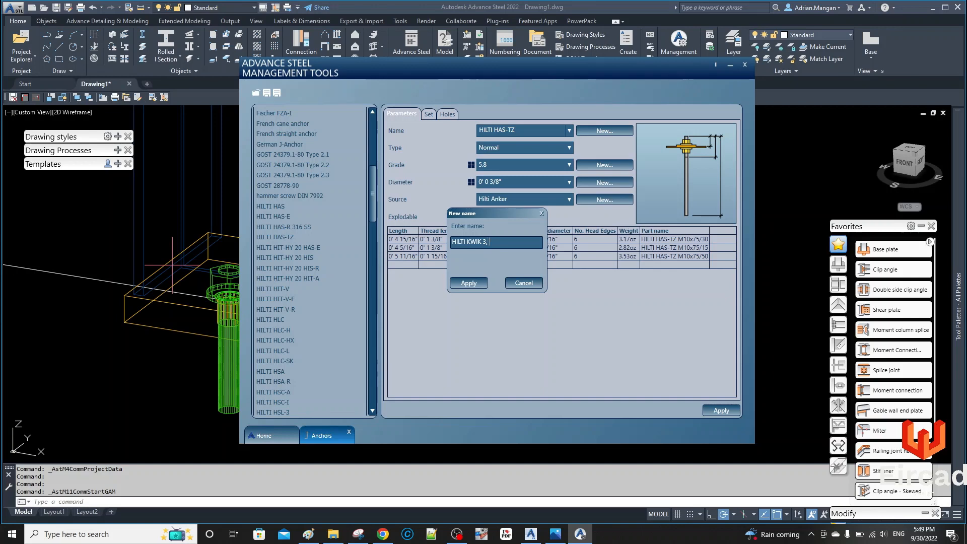
type("CS")
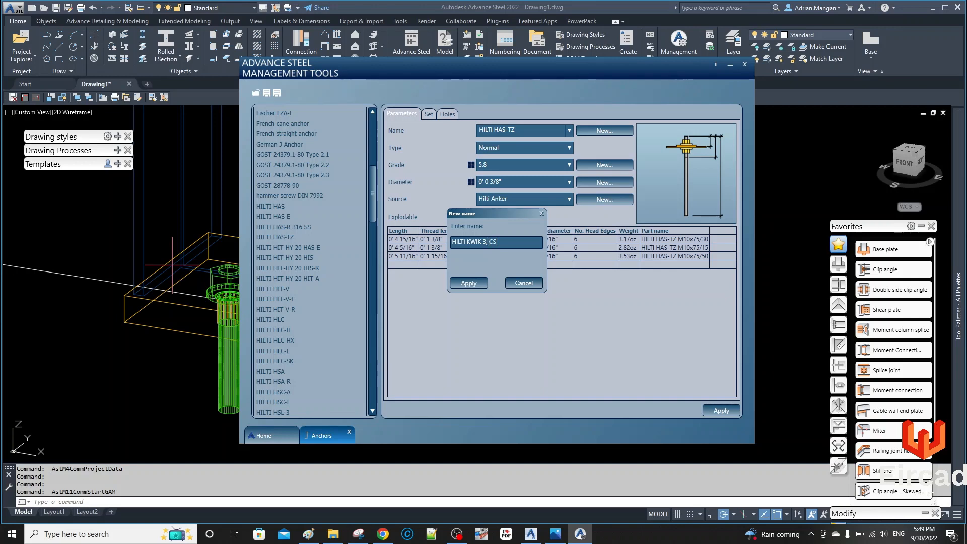
type("K")
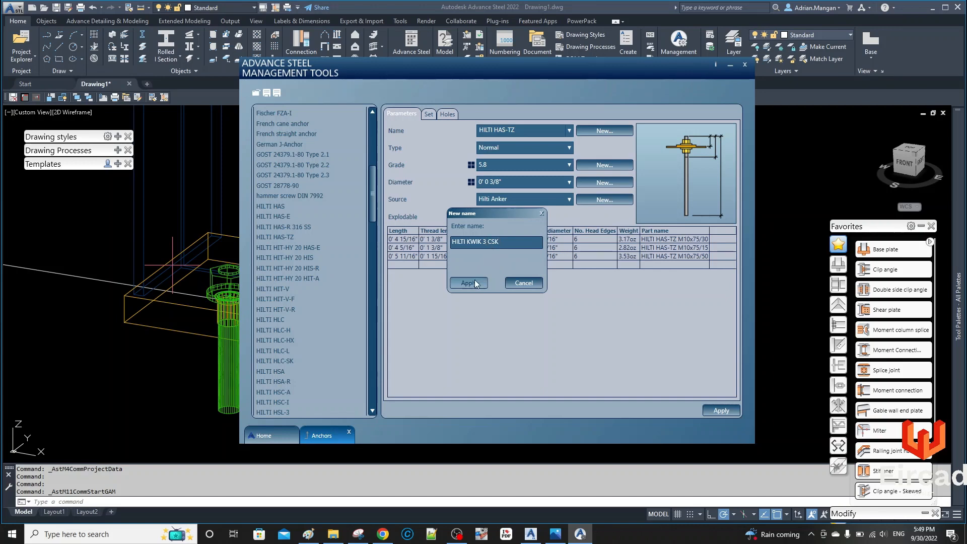
left_click(468, 283)
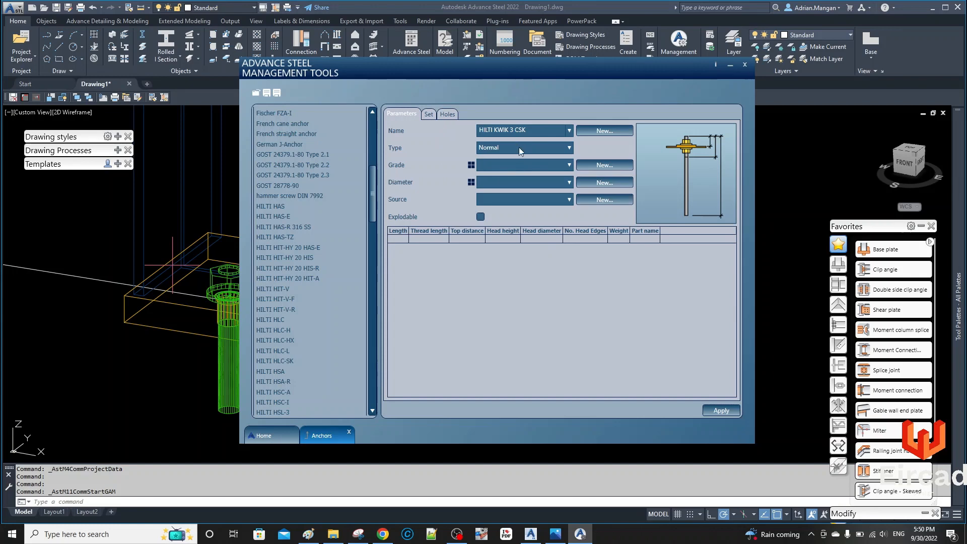
Set the anchor's assembly set to Setless and keep its type as Normal.
left_click(429, 114)
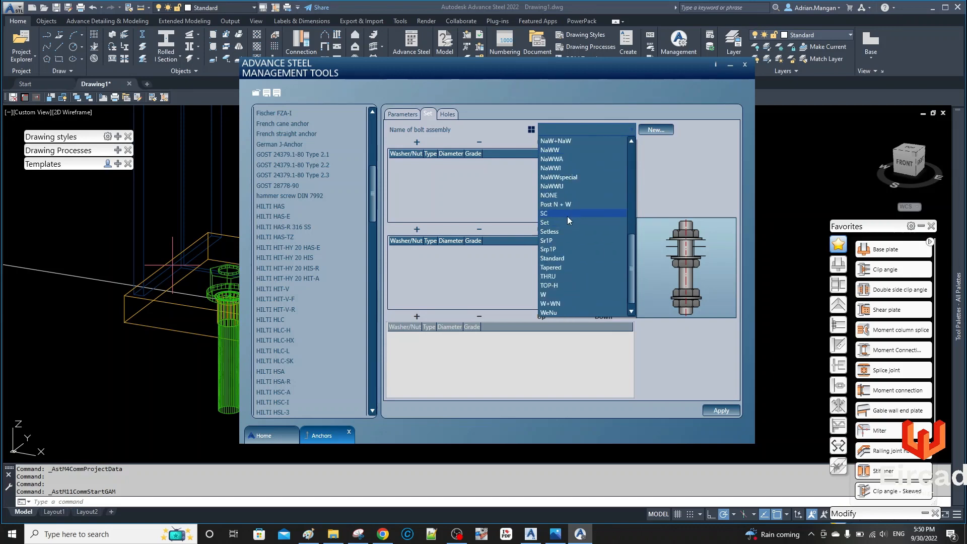
left_click(549, 223)
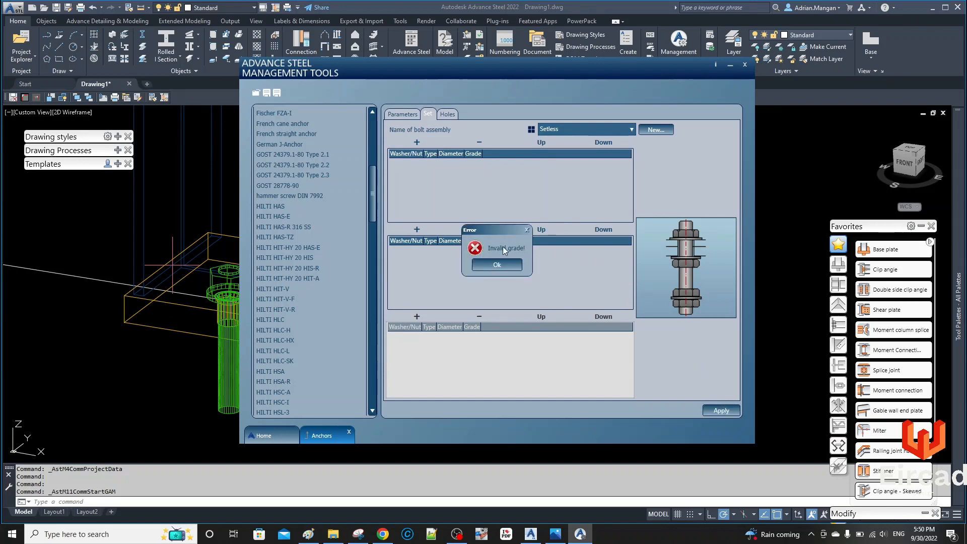
left_click(497, 265)
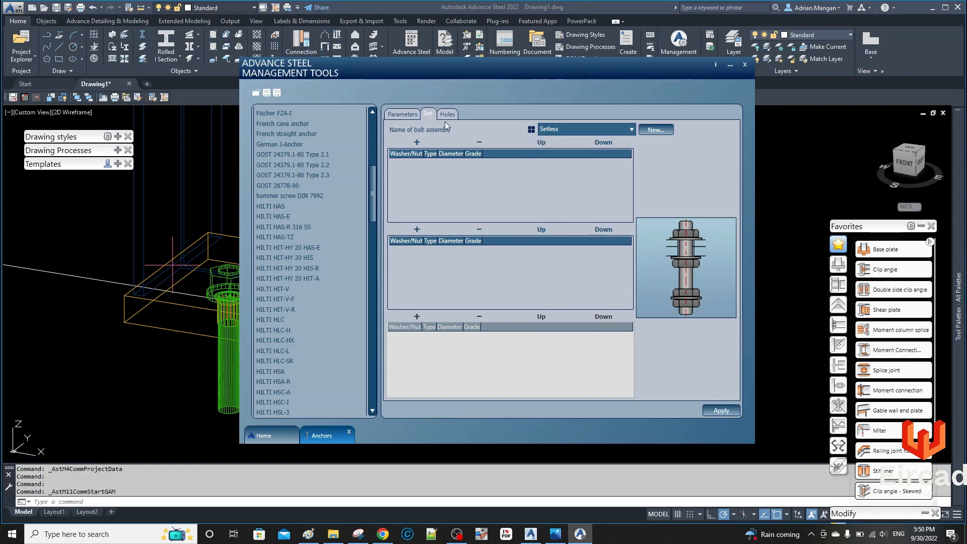
left_click(402, 115)
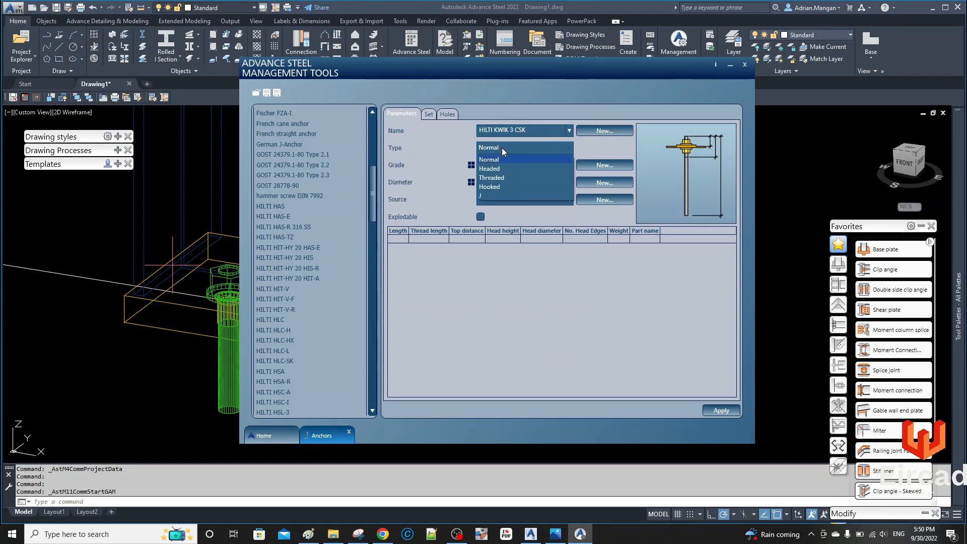
left_click(488, 159)
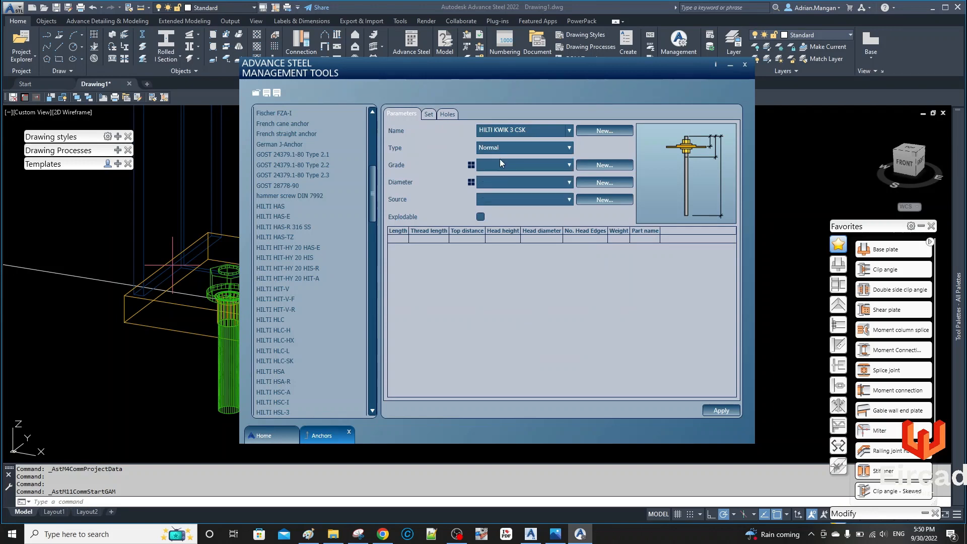
Give the anchor a 3/8" diameter and set its source to Anchor.
left_click(569, 165)
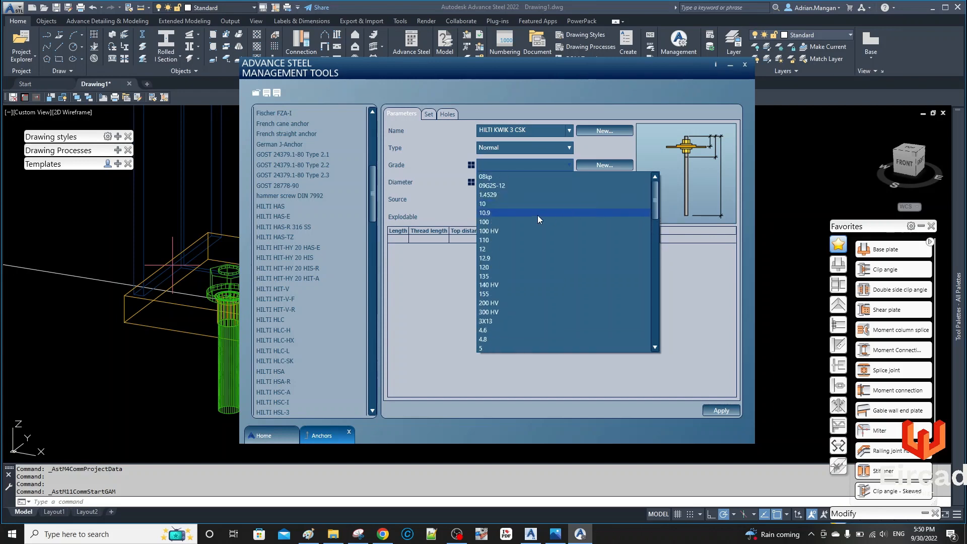
left_click(485, 212)
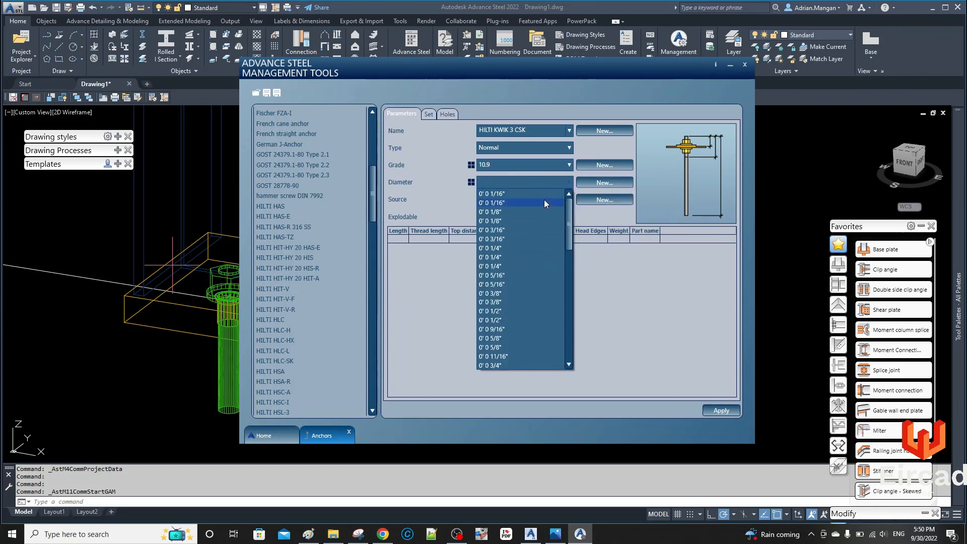
left_click(490, 301)
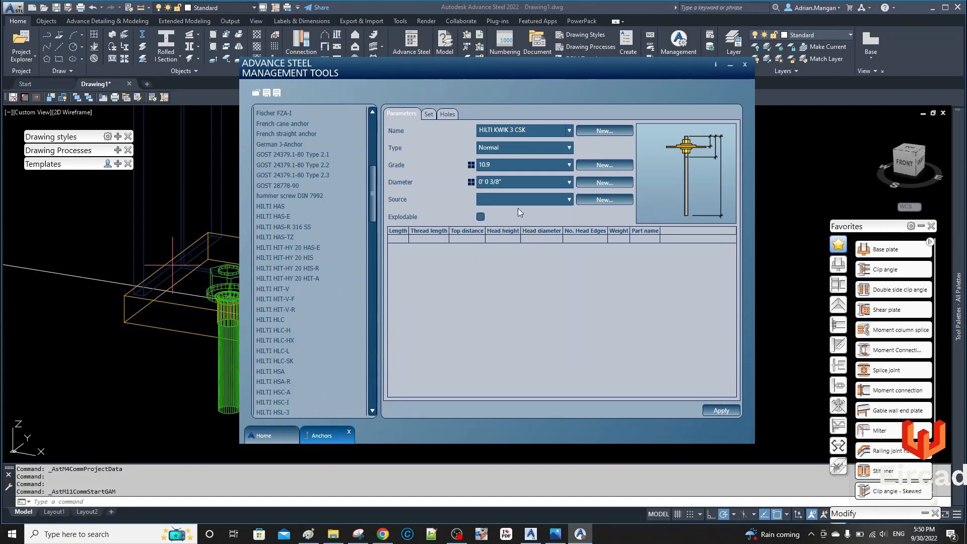
left_click(568, 198)
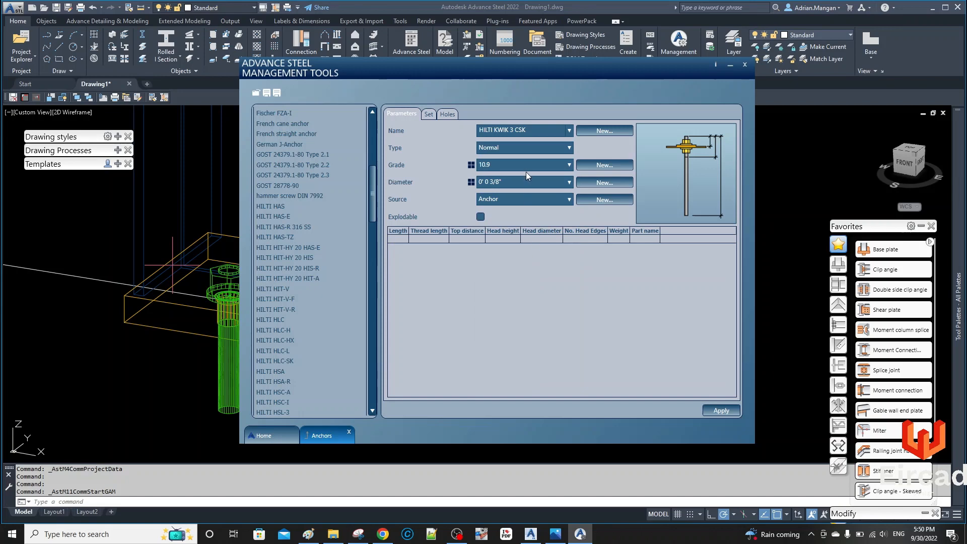
left_click(428, 115)
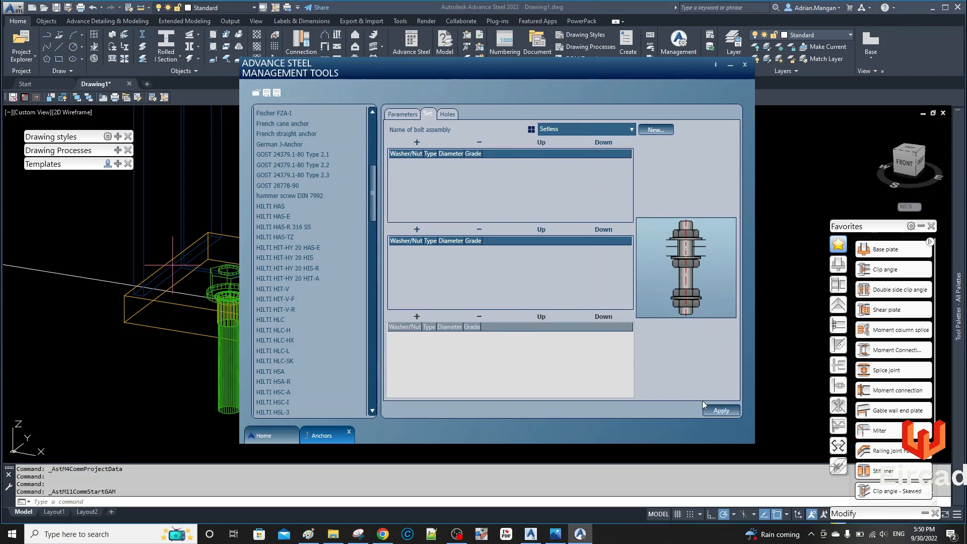
left_click(402, 114)
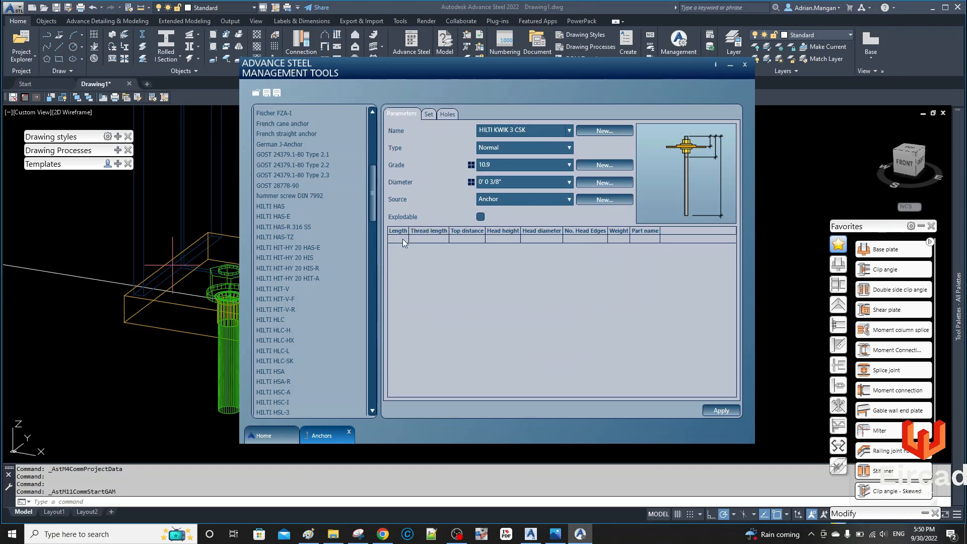
Fill the first size row with 6" length, 1" thread length and 0" top distance.
type("6\"")
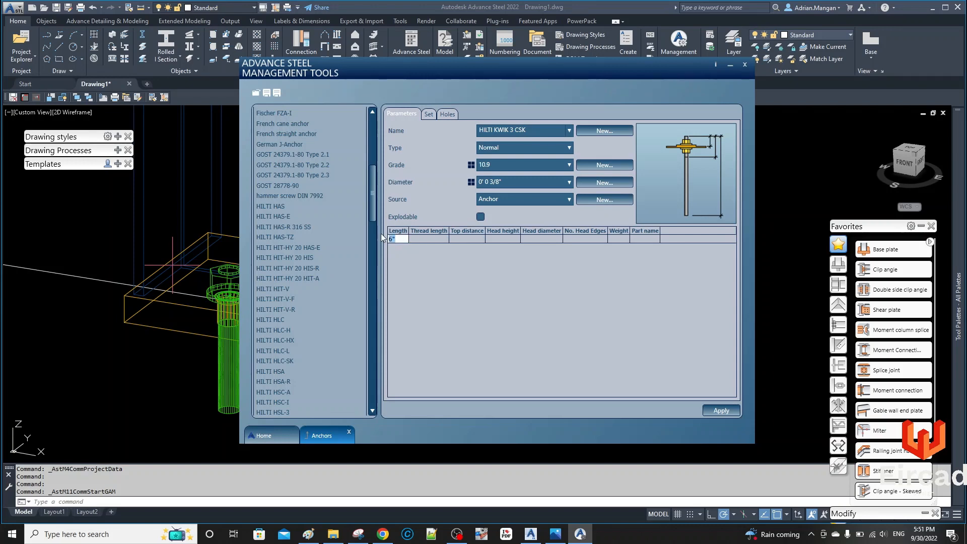
type("0'")
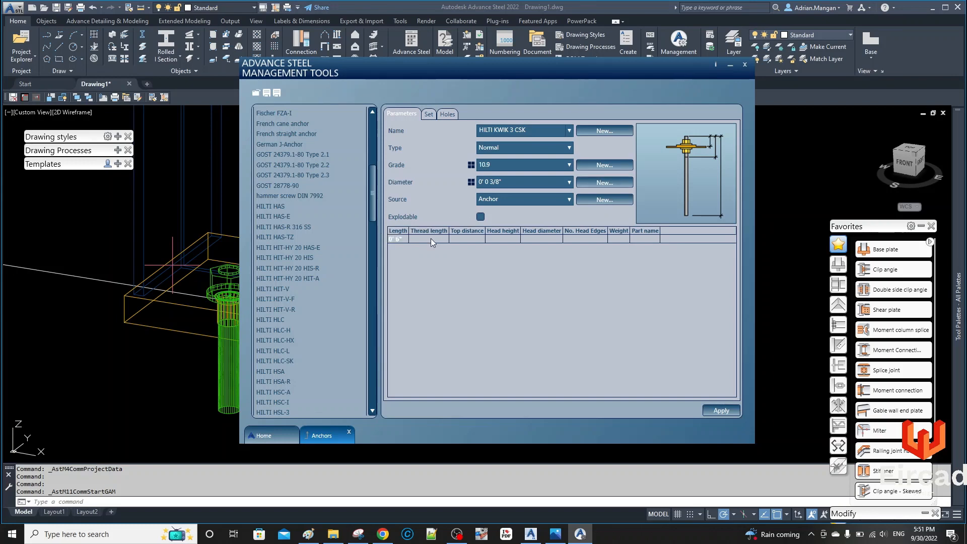
left_click(428, 239)
type("0' 1\"")
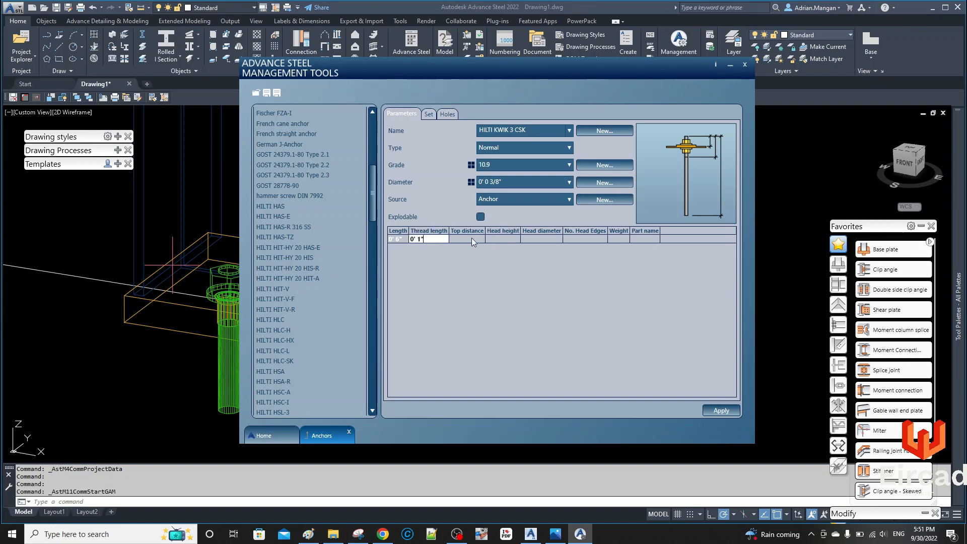
left_click(467, 238)
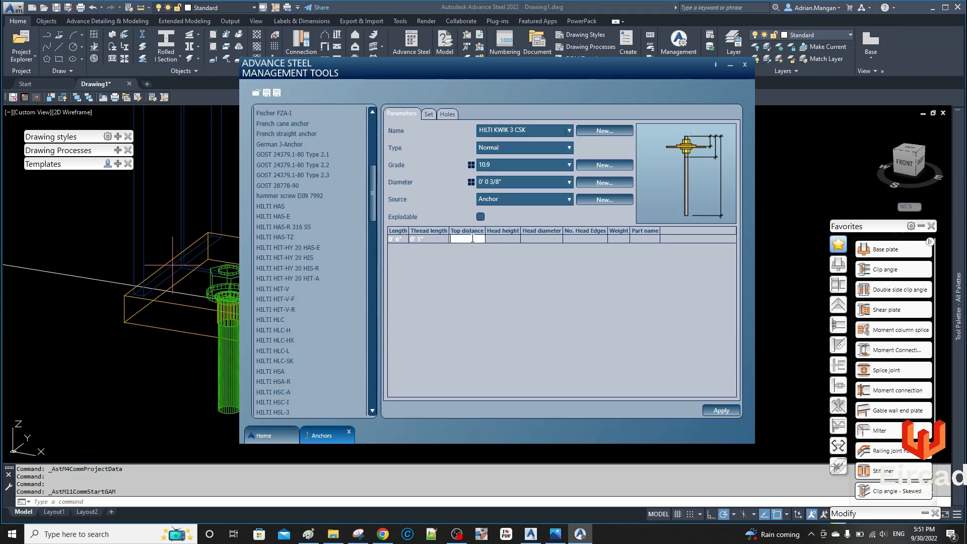
type("0' 0\"")
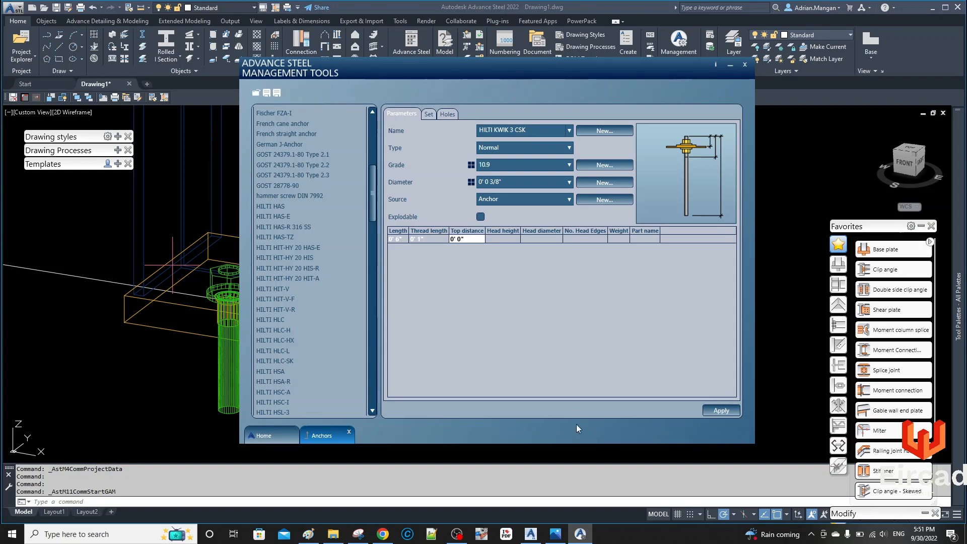
mouse_move(530, 534)
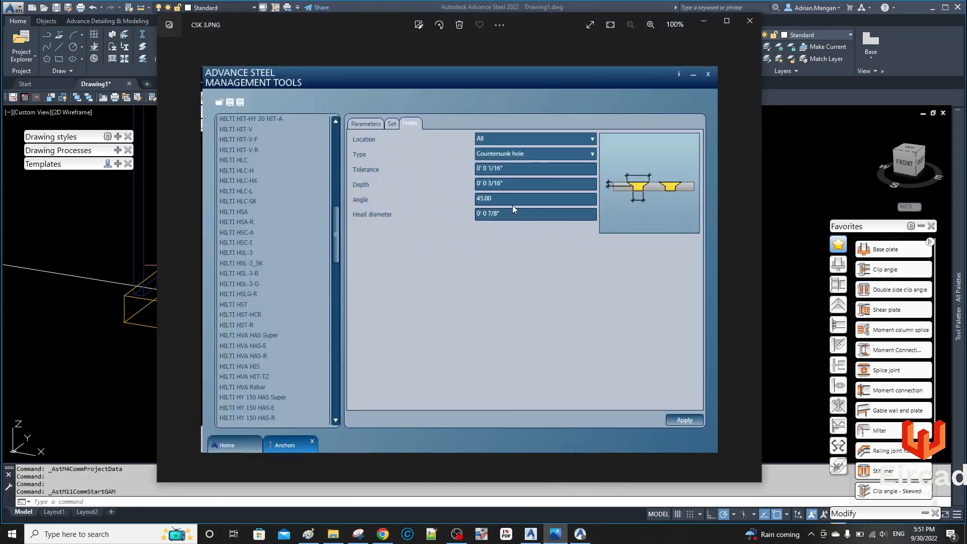
Page back from CSK 3 to CSK 1 in the Photos reference screenshots.
left_click(391, 124)
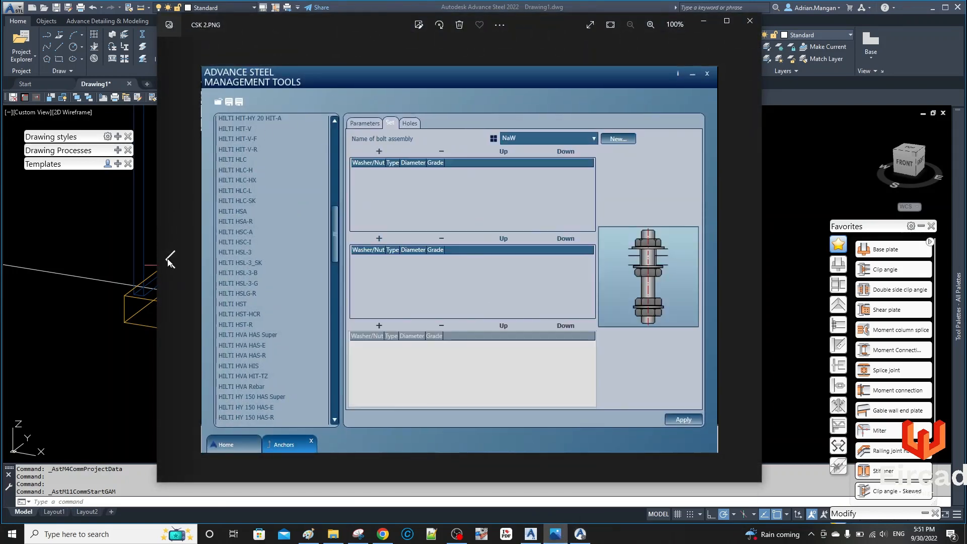
left_click(362, 123)
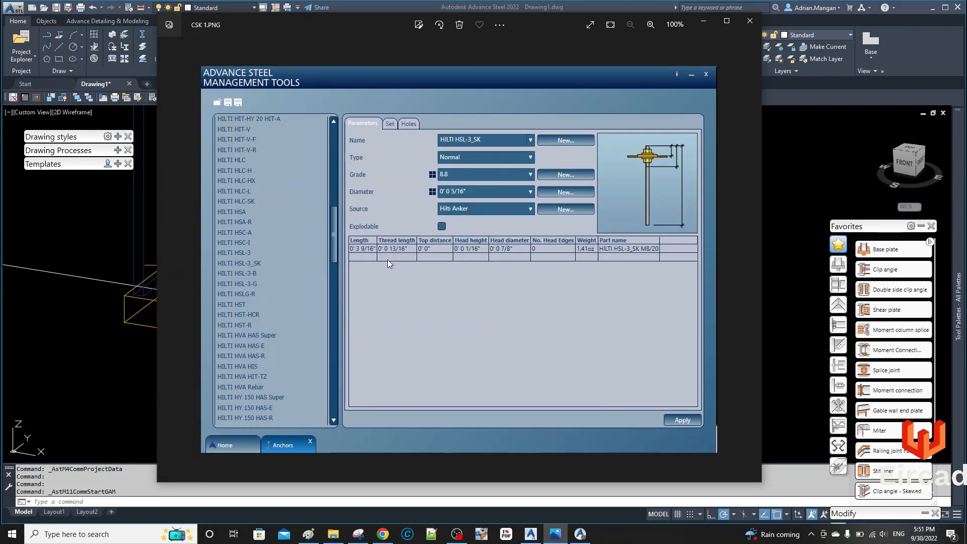
mouse_move(471, 256)
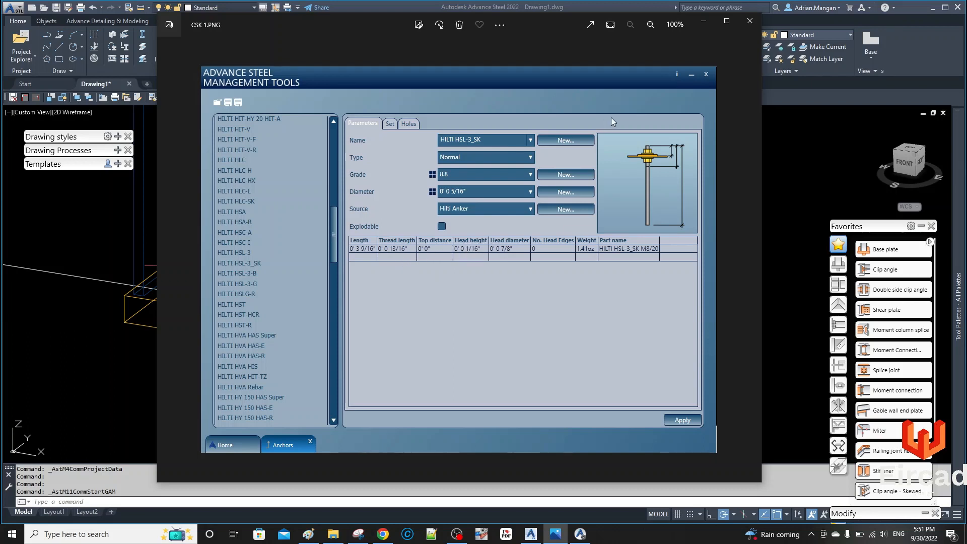
mouse_move(566, 168)
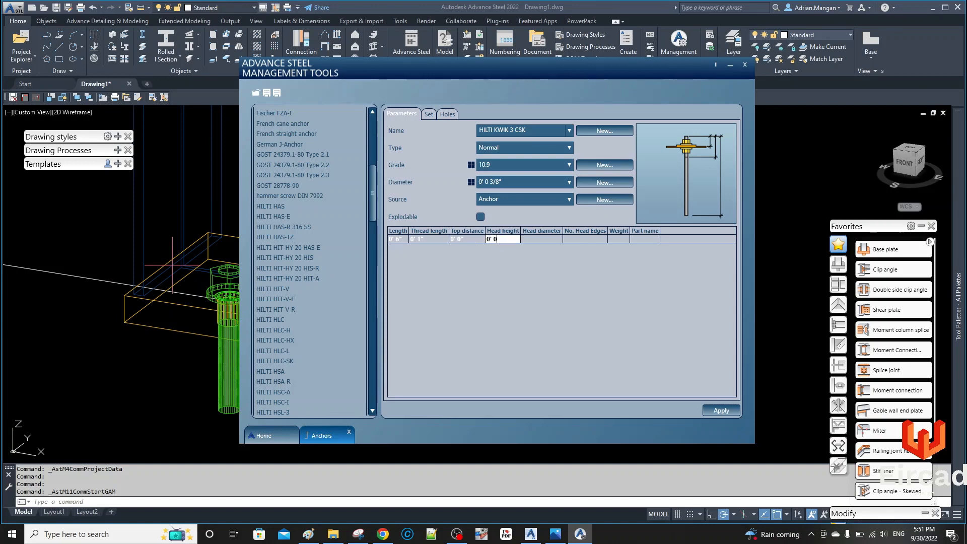
Enter 1/16" head height, 1" head diameter, 0 edges, 1.42oz weight and part name HILTI KWIK 3, CSK.
type("1/16\"")
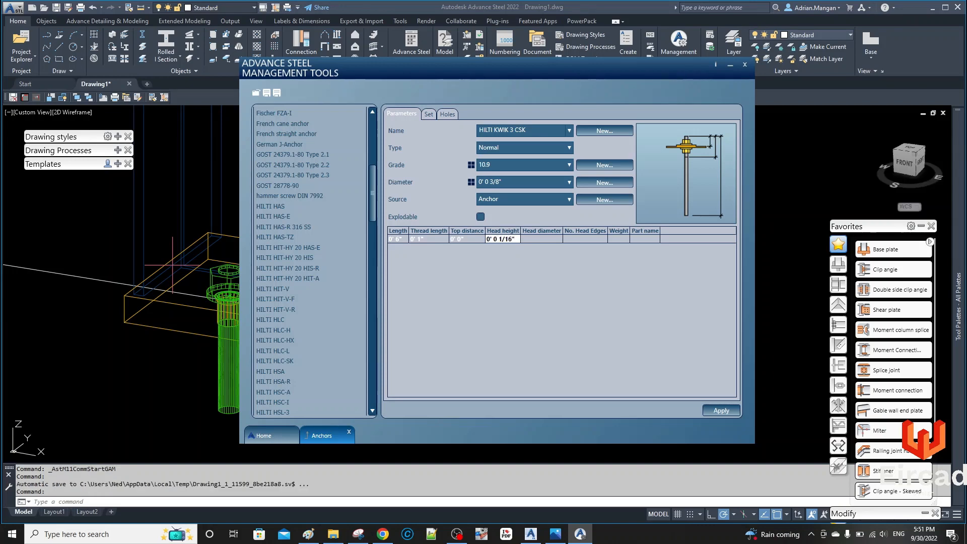
left_click(541, 238)
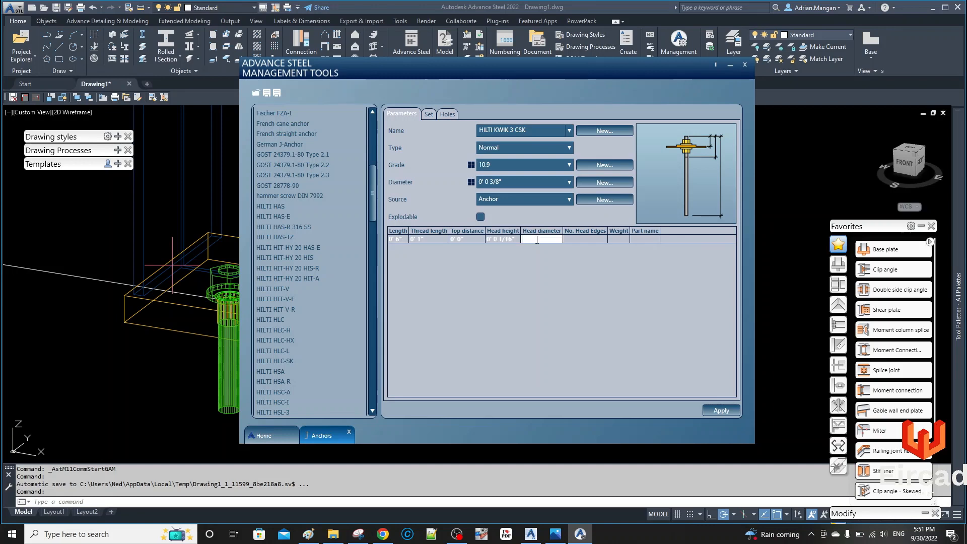
type("0' 1\"")
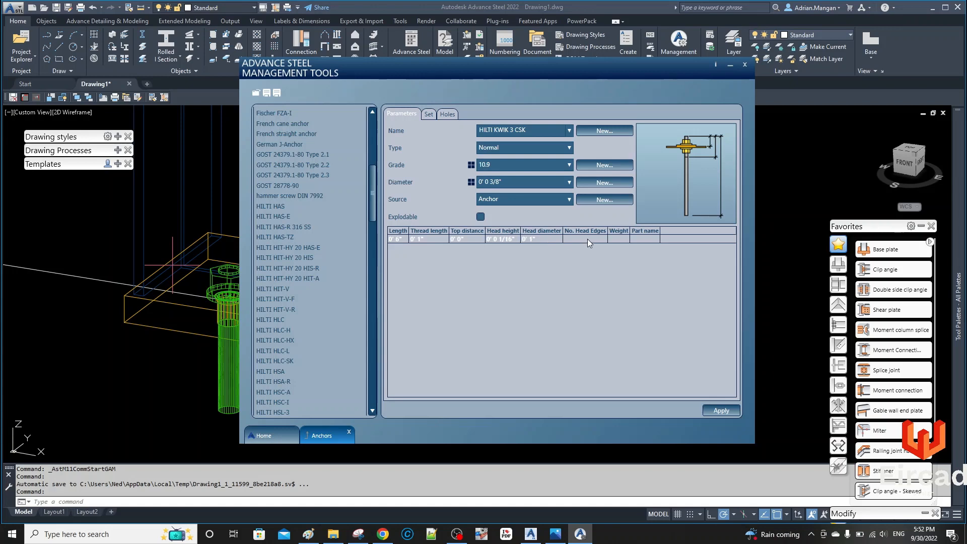
left_click(585, 240)
type("0")
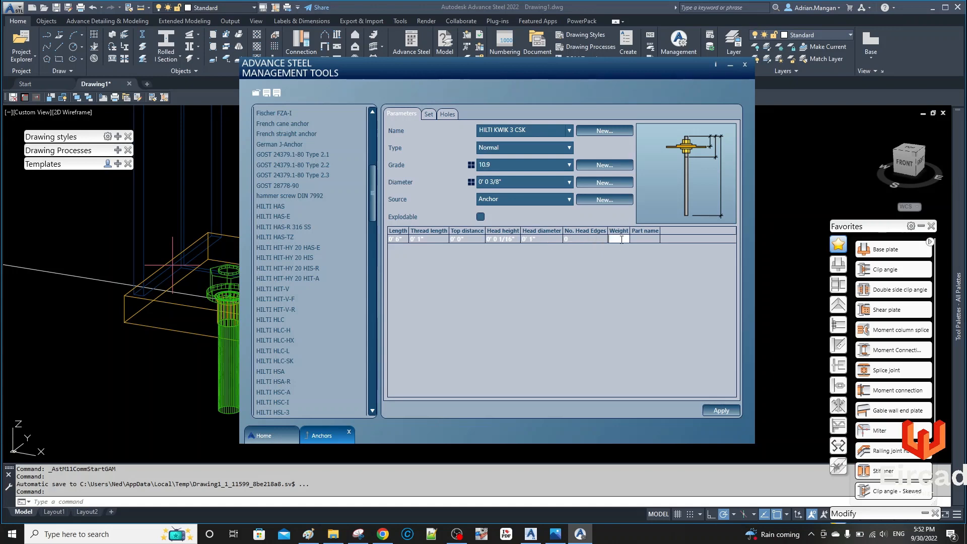
type("1.42oz")
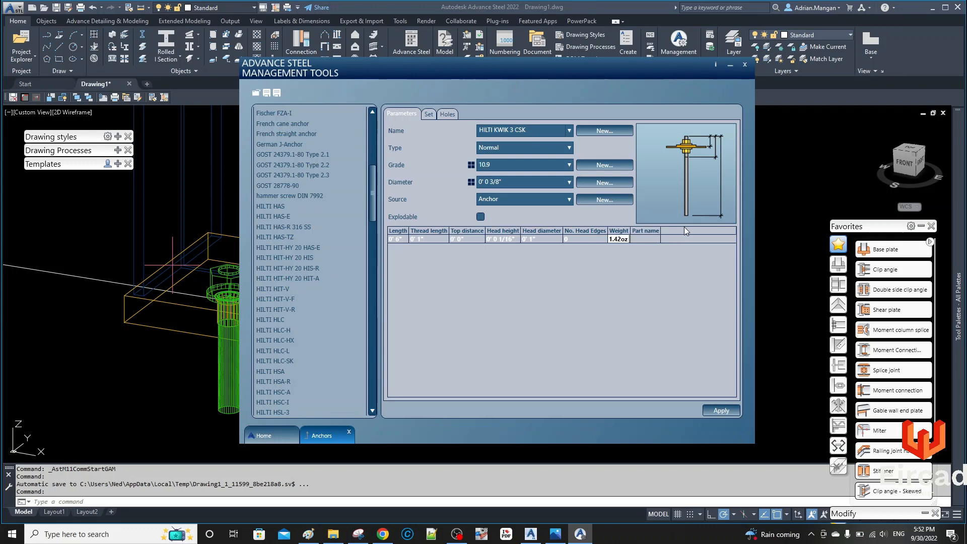
mouse_move(653, 242)
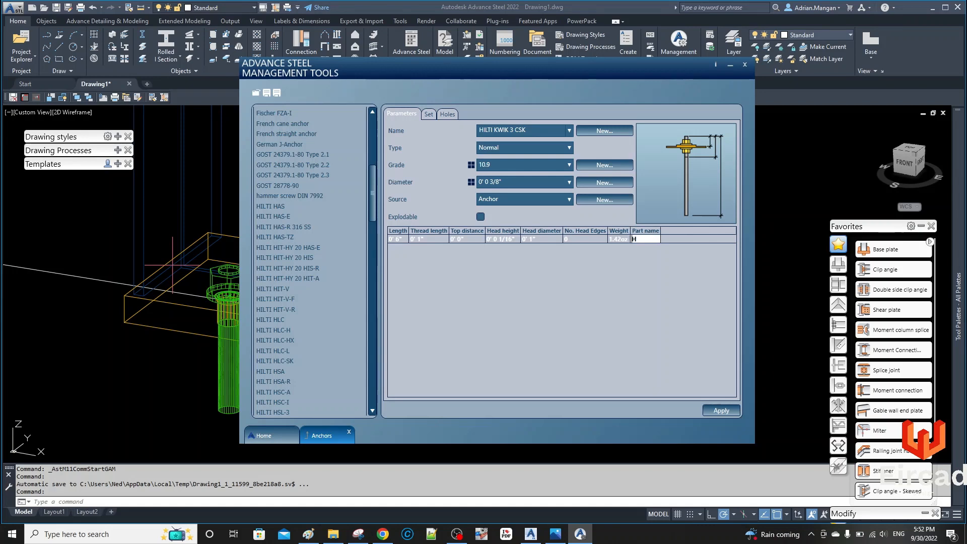
type("HILTI")
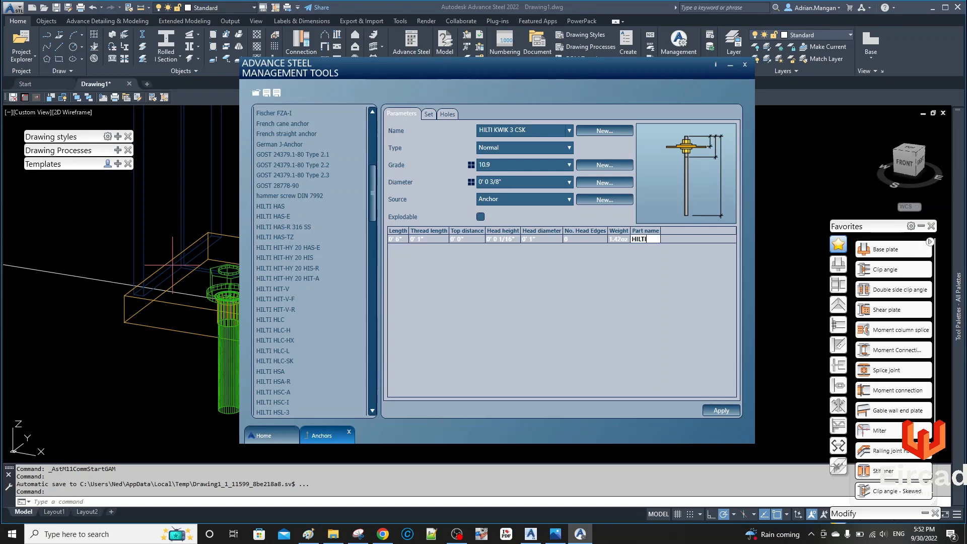
type("KWIK 3, CSK")
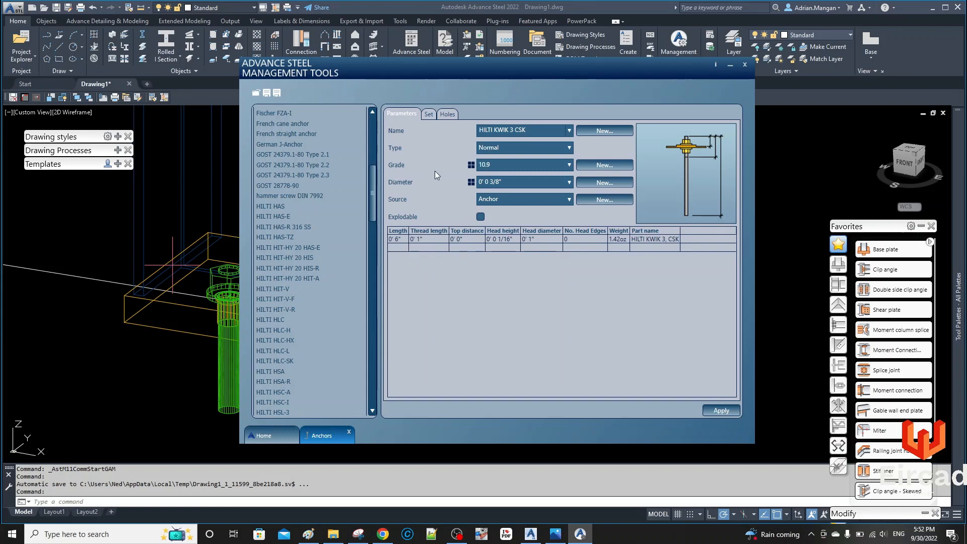
Set the anchor's hole location to All and hole type to Countersunk.
left_click(428, 114)
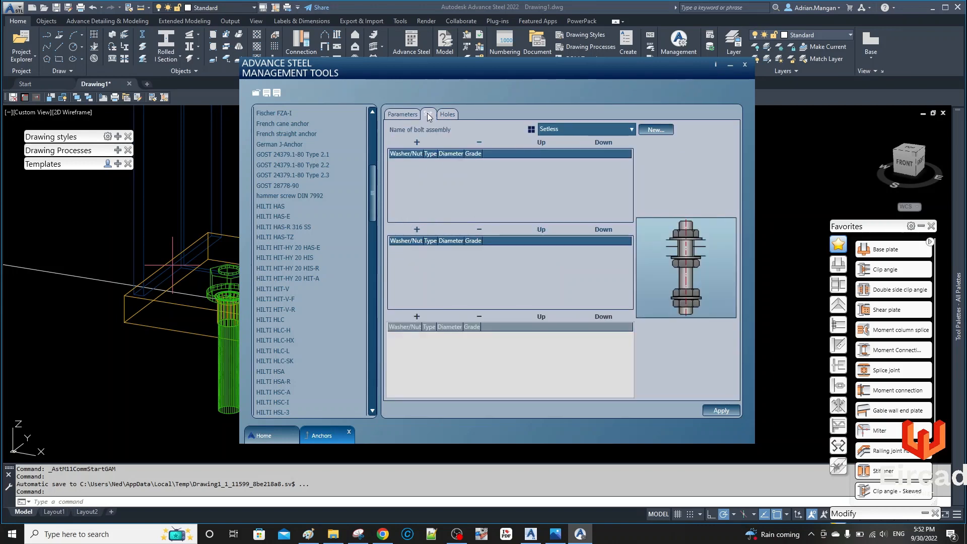
left_click(428, 115)
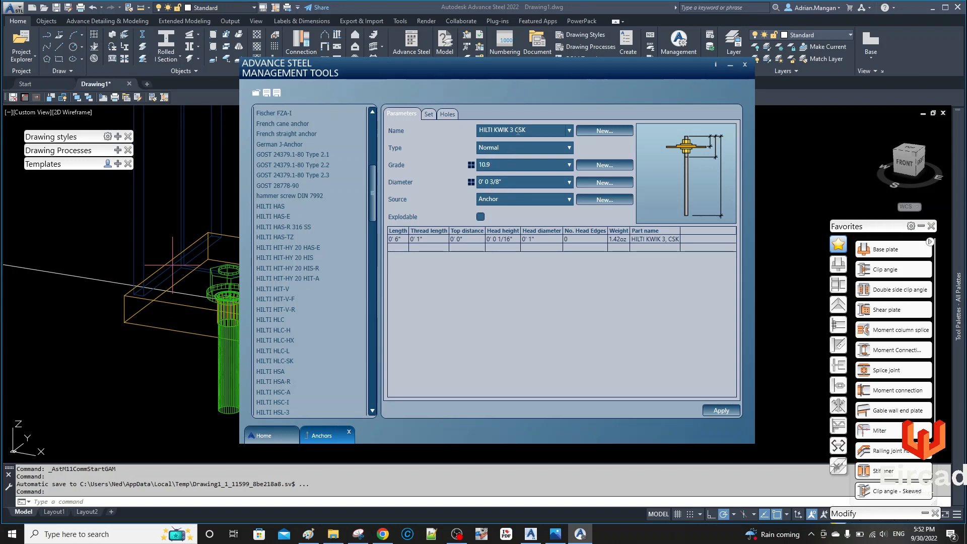
left_click(447, 115)
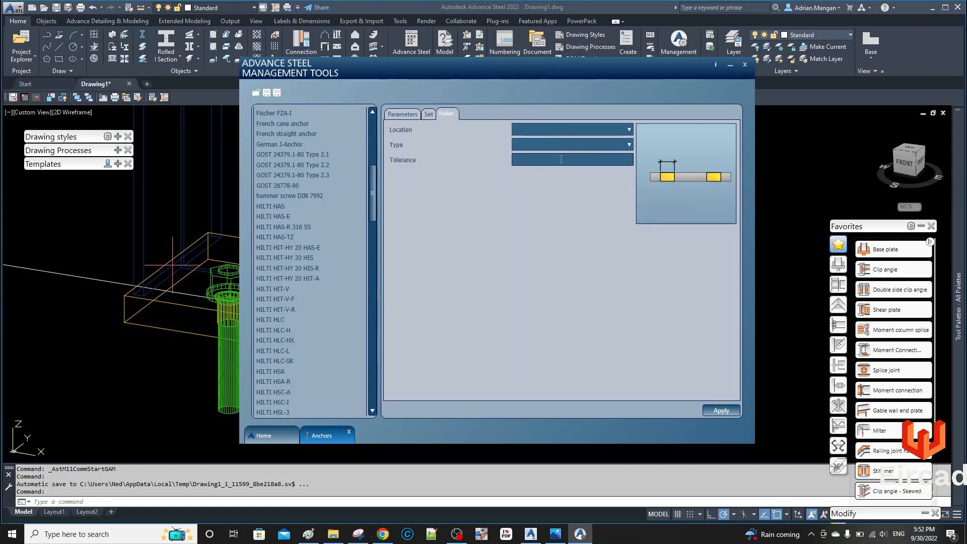
left_click(628, 130)
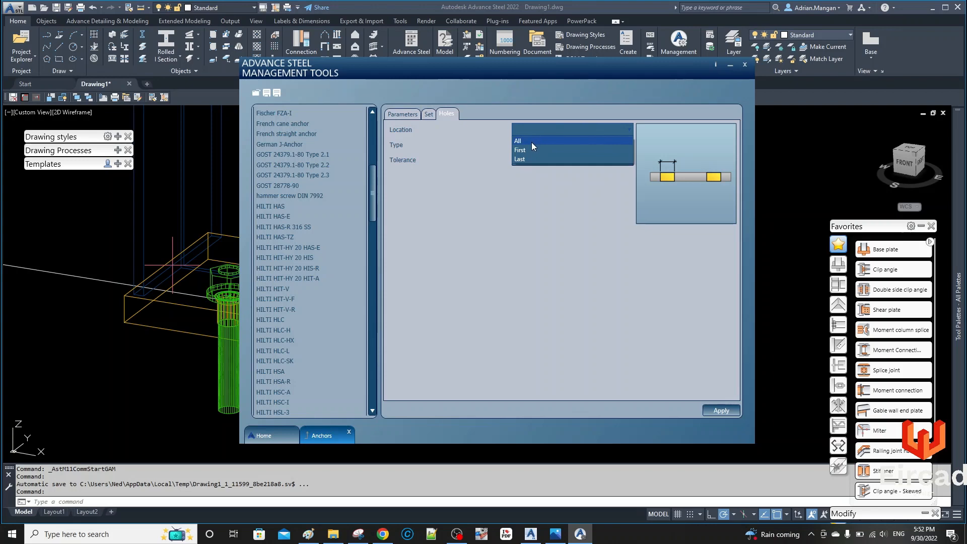
left_click(518, 140)
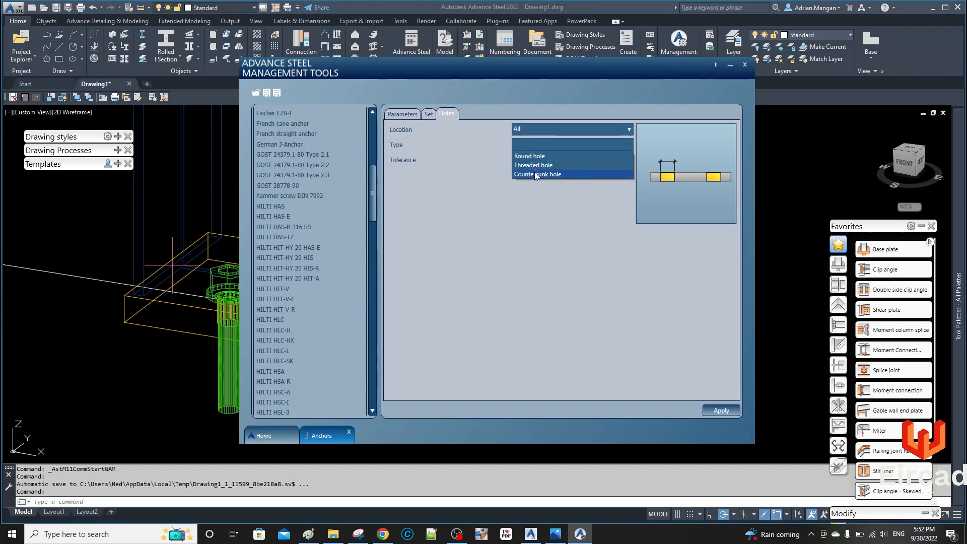
left_click(538, 174)
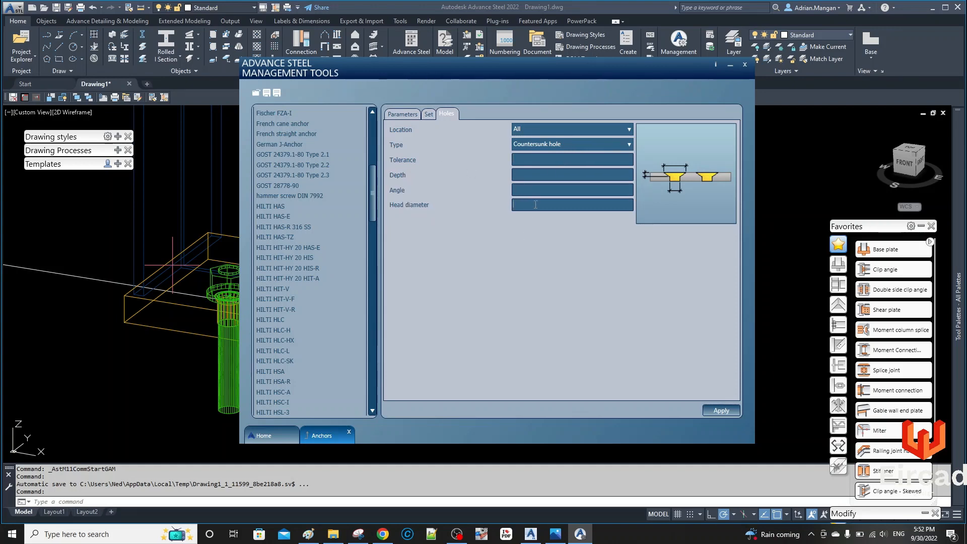
Give the countersunk hole a 1" head diameter and 45.00 angle.
type("0")
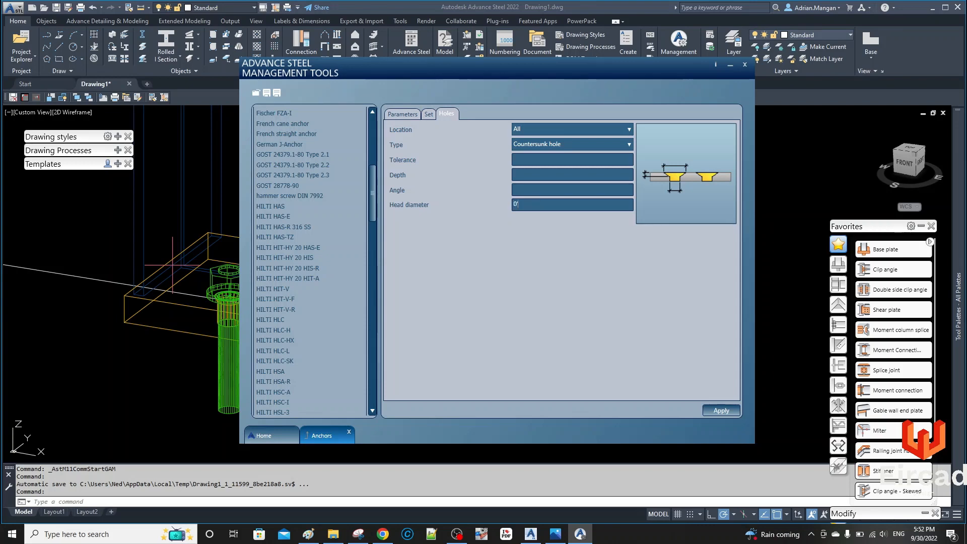
type("1\"")
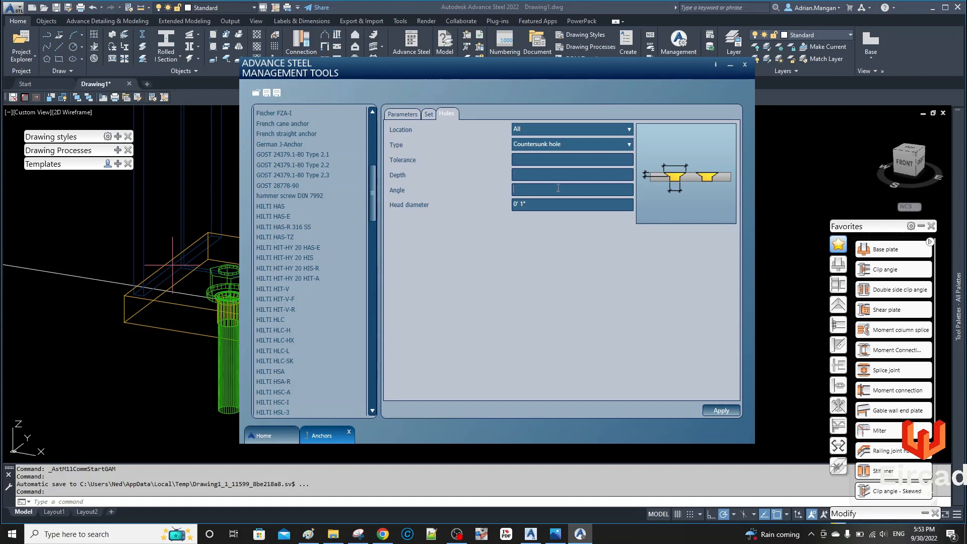
type("45.00")
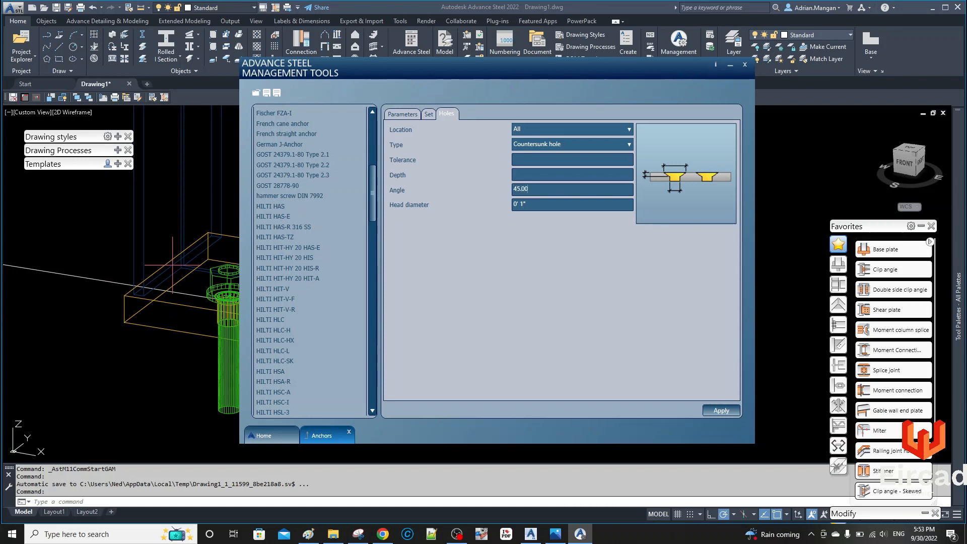
left_click(555, 159)
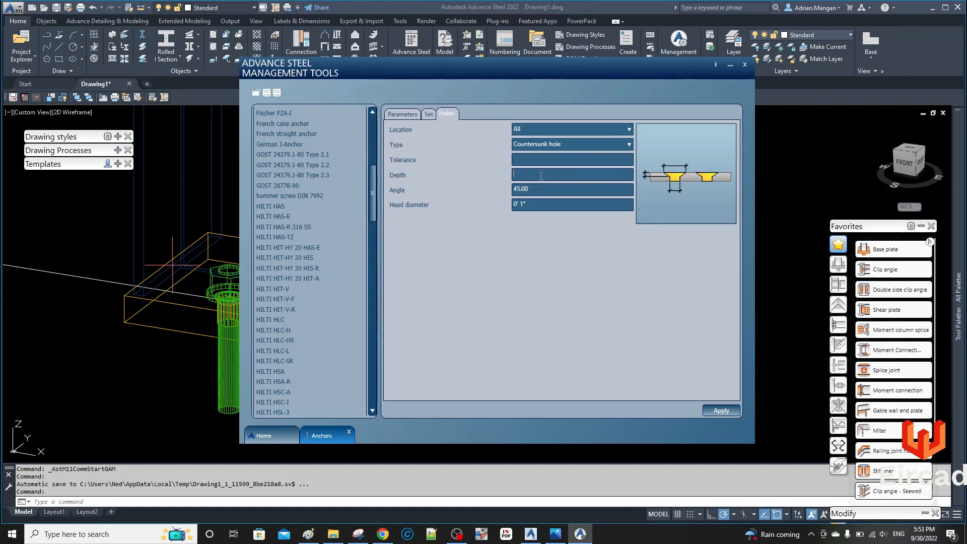
mouse_move(545, 170)
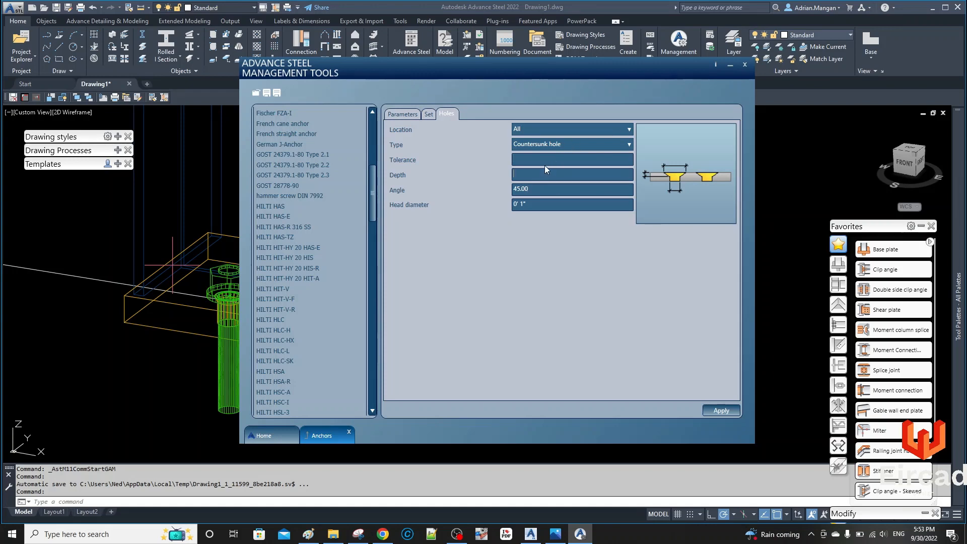
mouse_move(574, 521)
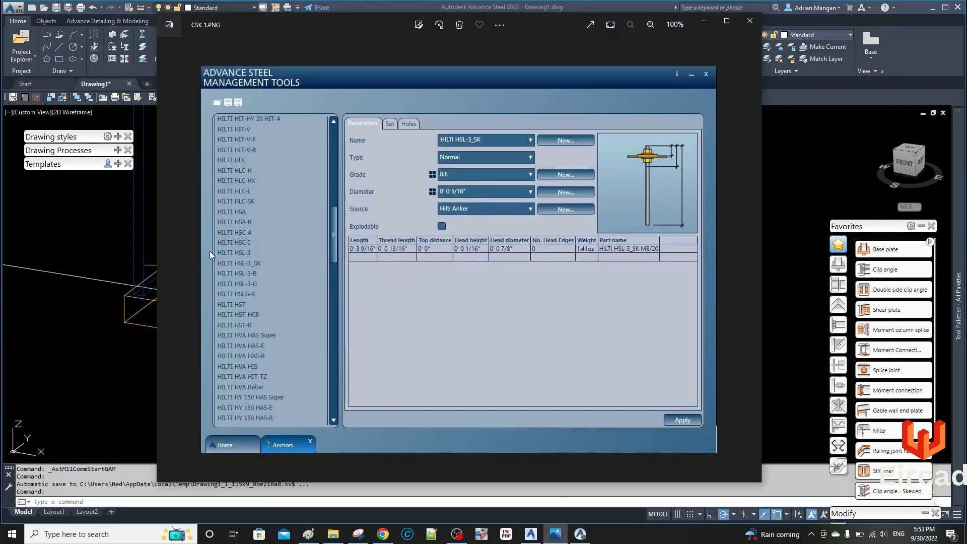
Page forward to the set and hole-settings reference screenshots in Photos.
left_click(389, 123)
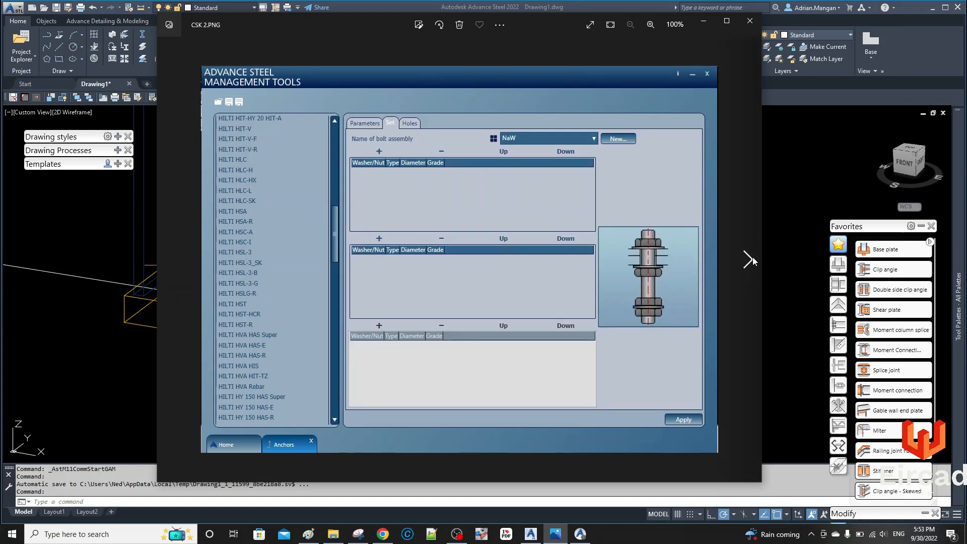
left_click(409, 123)
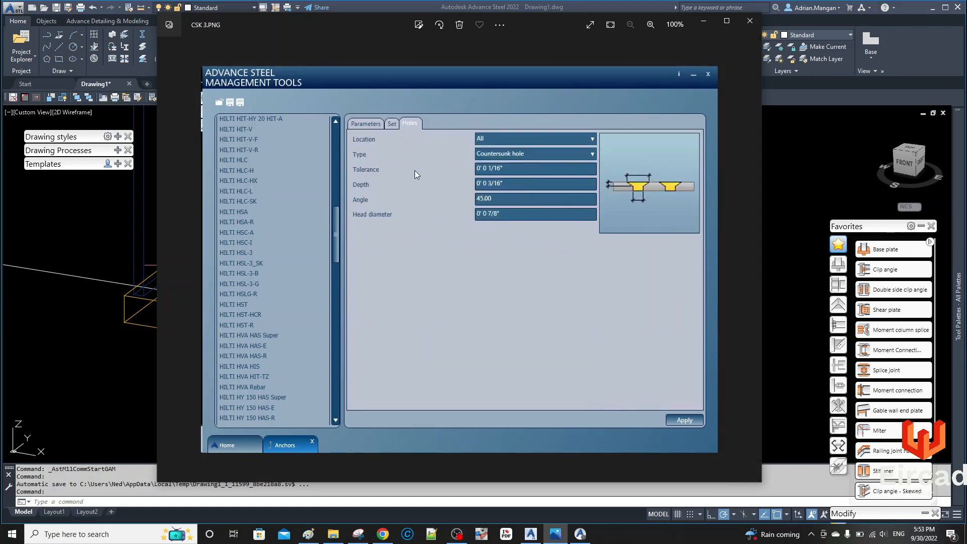
mouse_move(676, 113)
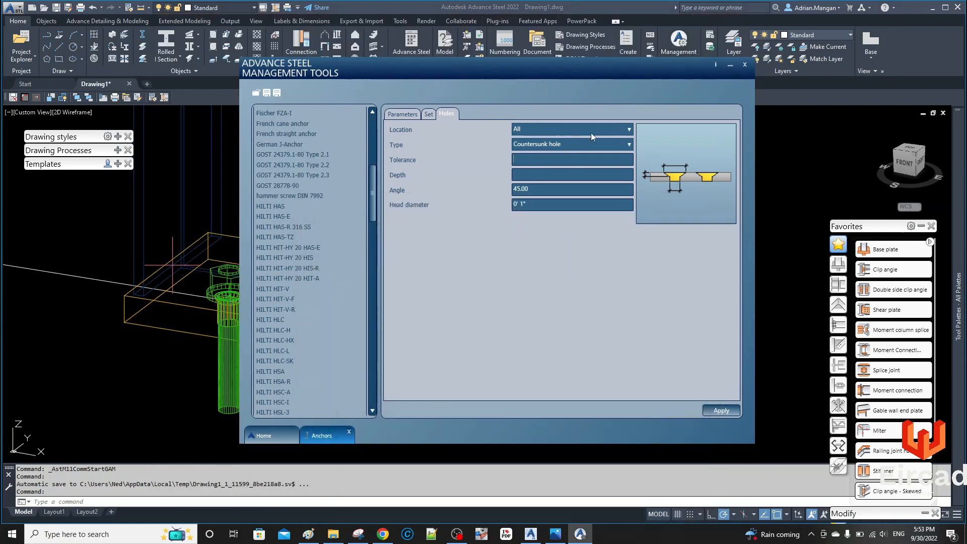
Enter 0' 0 1/16" hole tolerance and 0' 0 3/16" countersink depth.
left_click(571, 159)
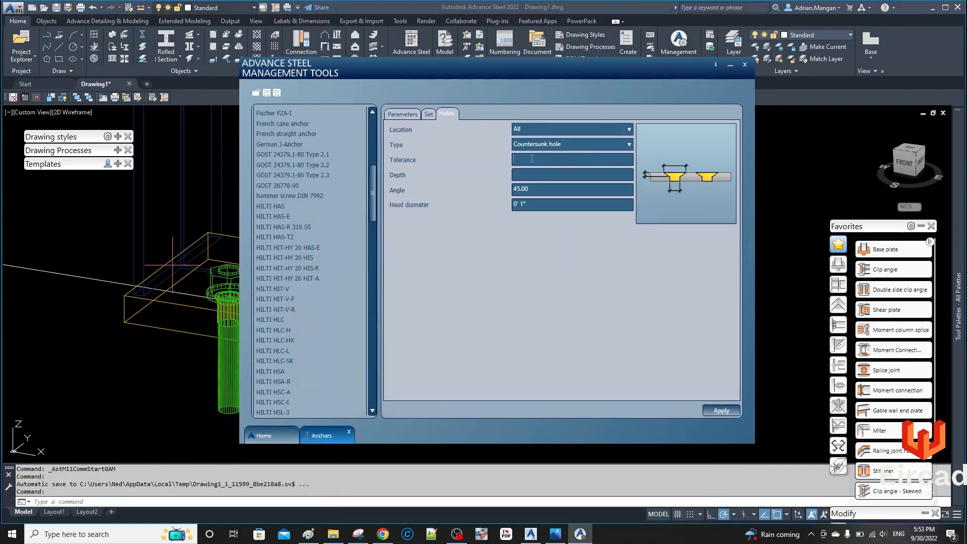
type("0'")
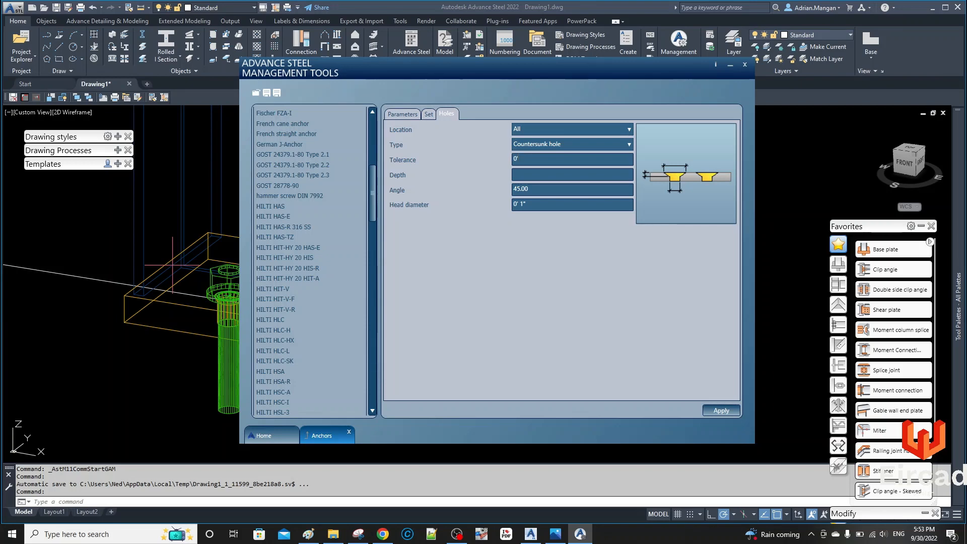
type("0 1/16\"")
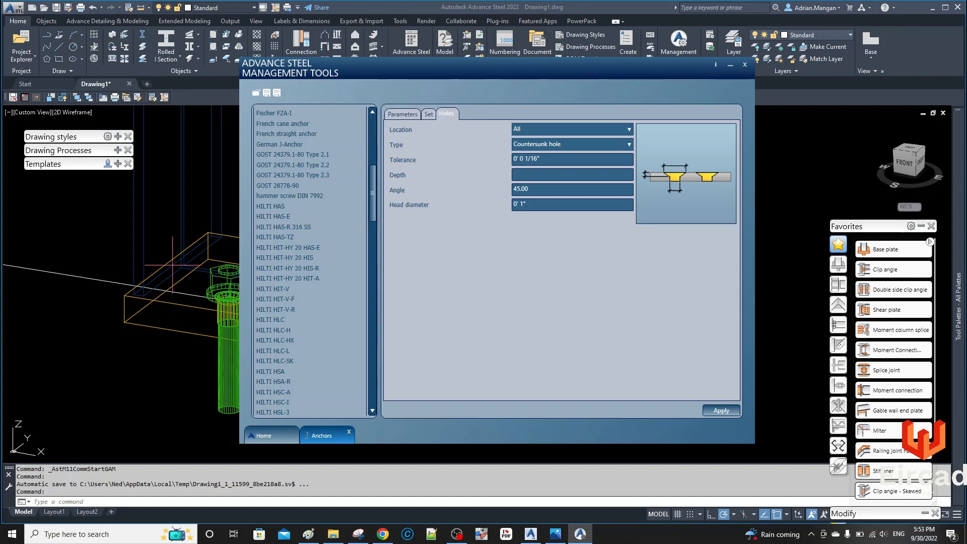
type("0")
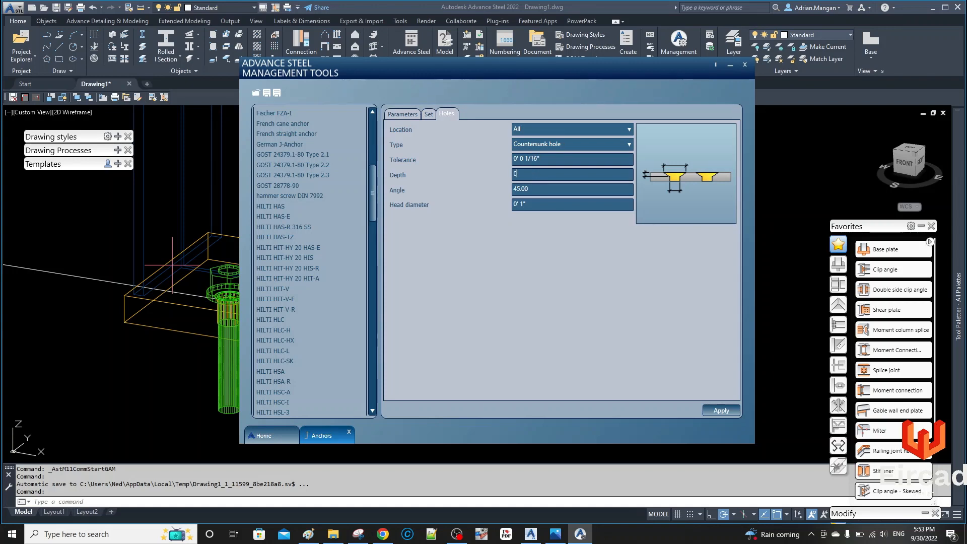
type("0' 0 3/16\"")
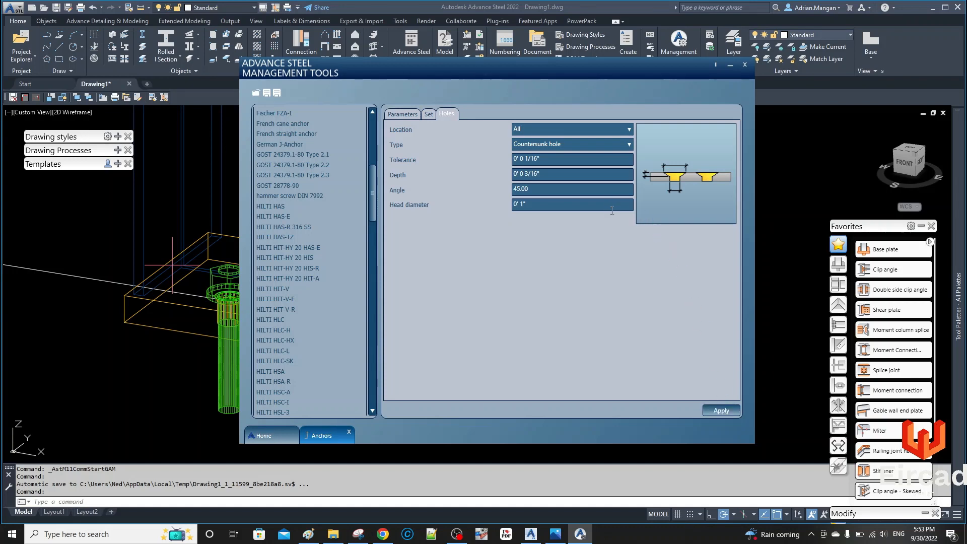
Review the anchor's main, assembly set and countersunk hole tabs, then save the HILTI KWIK 3 CSK definition.
left_click(428, 115)
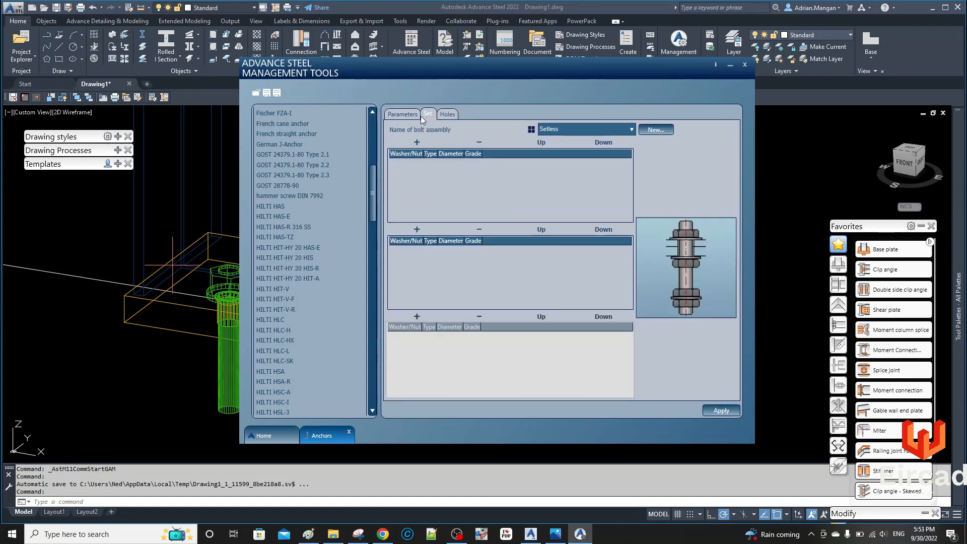
left_click(402, 114)
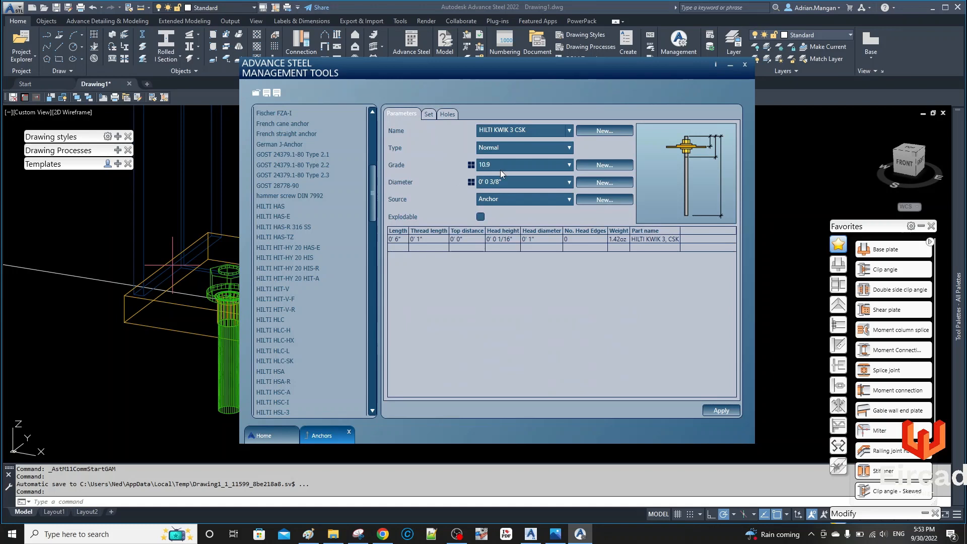
mouse_move(501, 179)
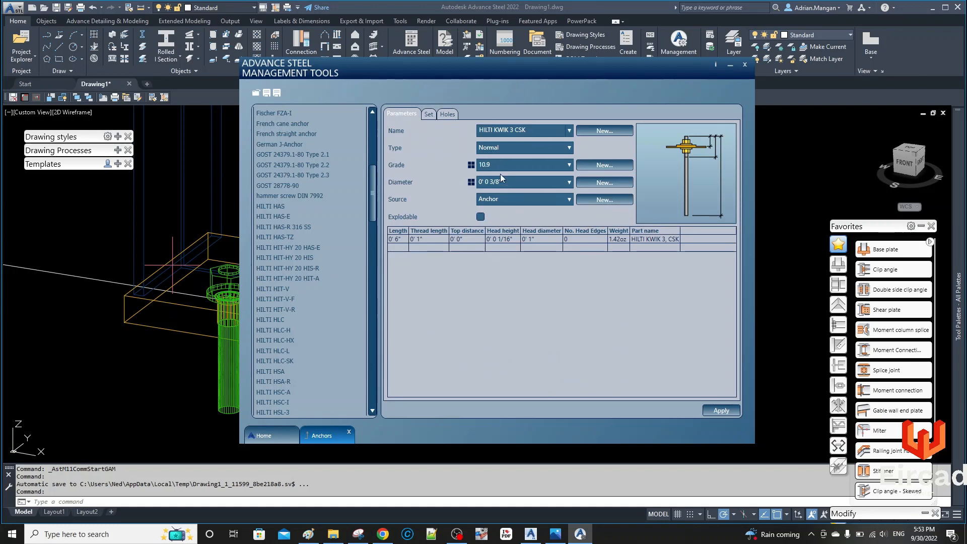
left_click(429, 114)
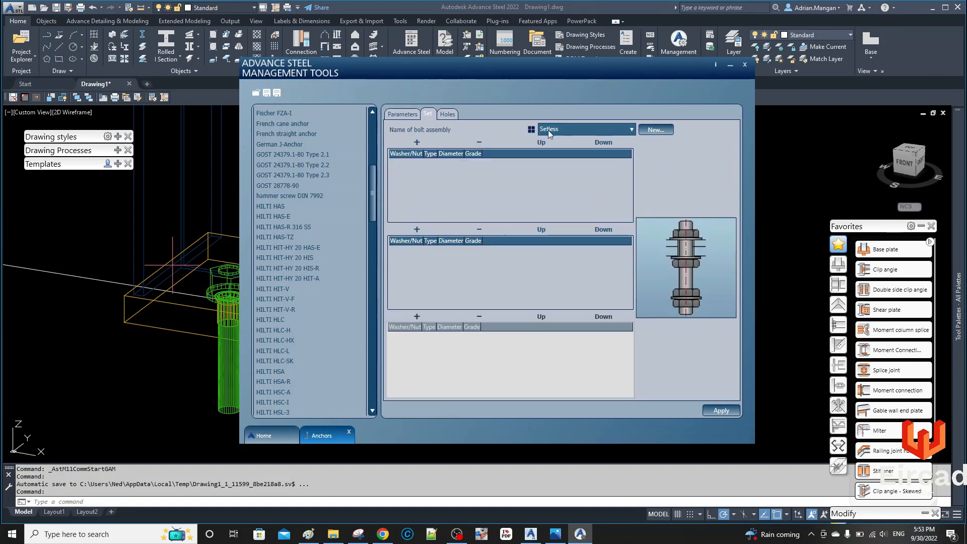
left_click(447, 114)
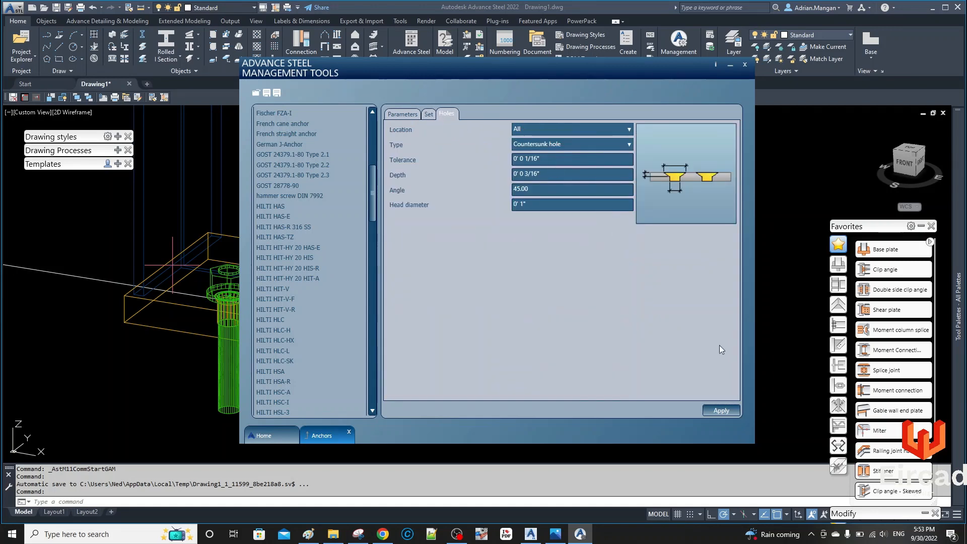
left_click(401, 113)
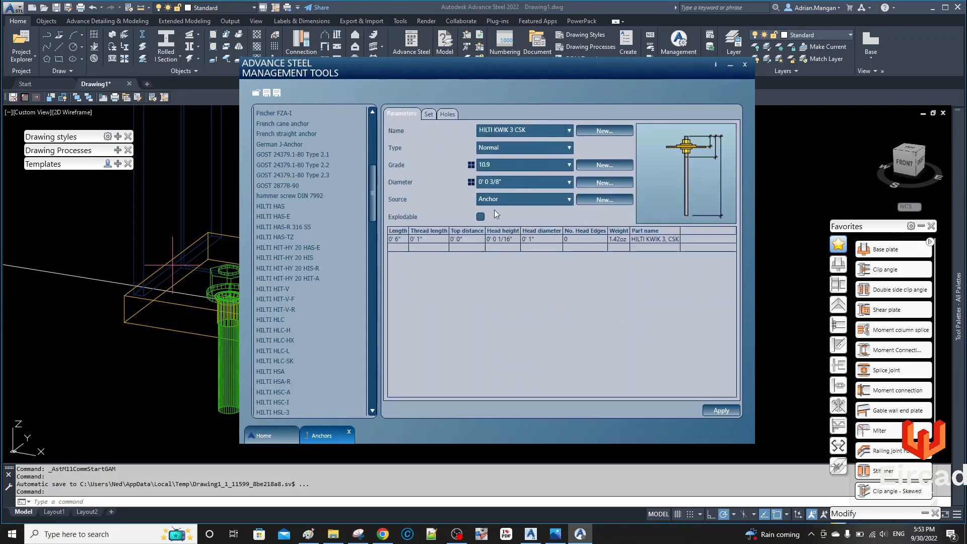
left_click(428, 115)
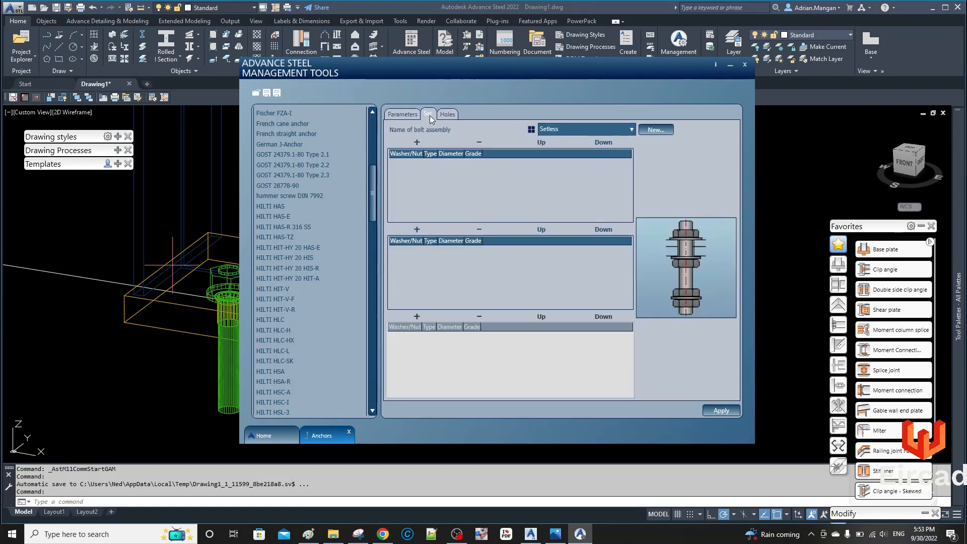
left_click(402, 114)
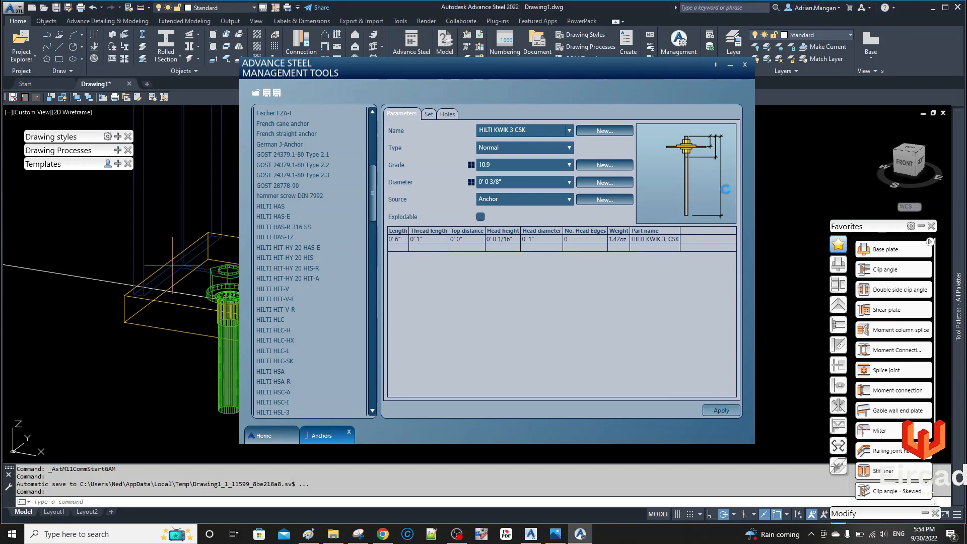
left_click(744, 65)
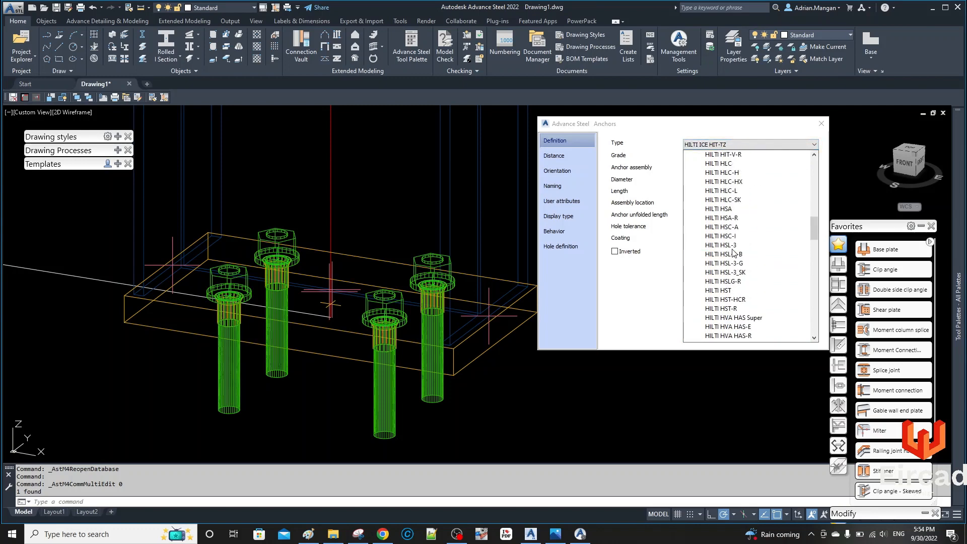
Switch the base-plate anchors' Type to HILTI KWIK 3 CSK and close the Anchors dialog.
left_click(733, 245)
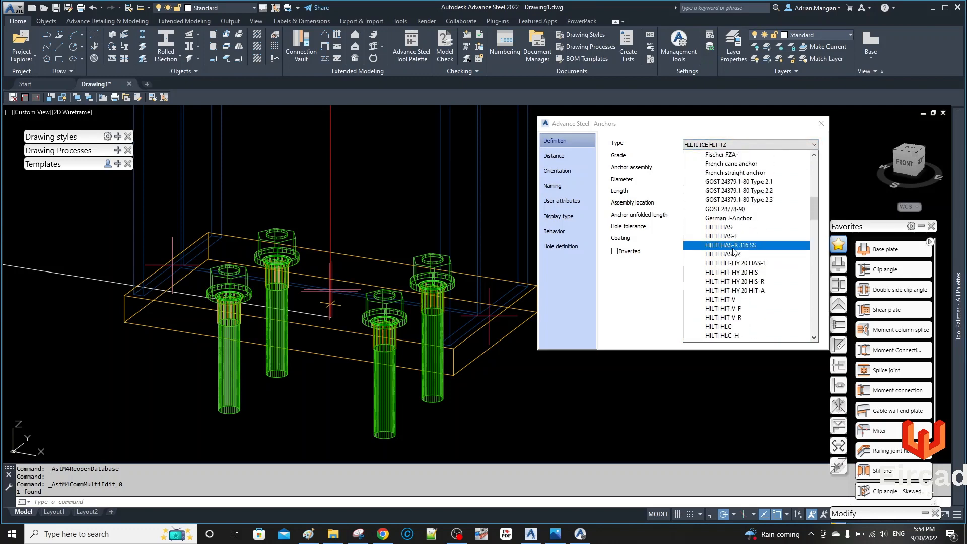
left_click(719, 227)
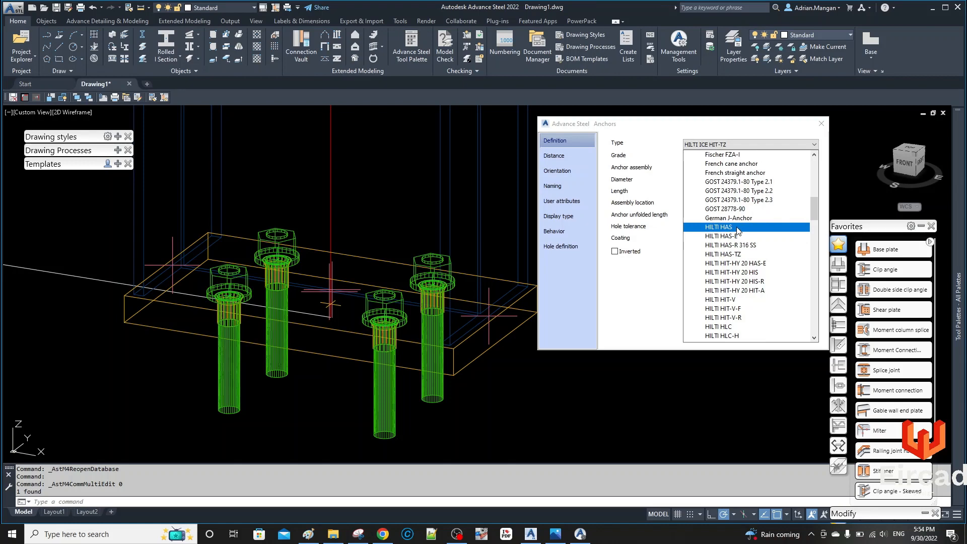
scroll("down", 3)
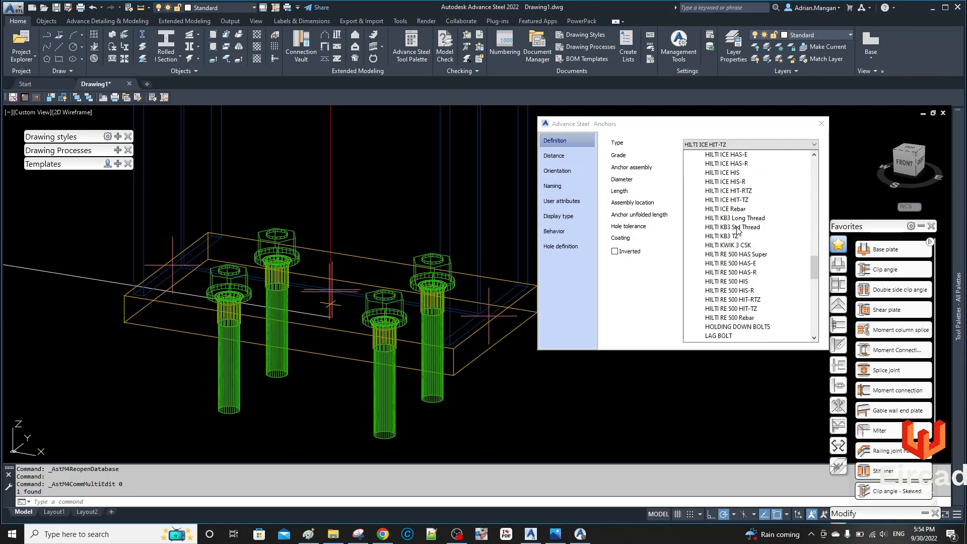
left_click(720, 236)
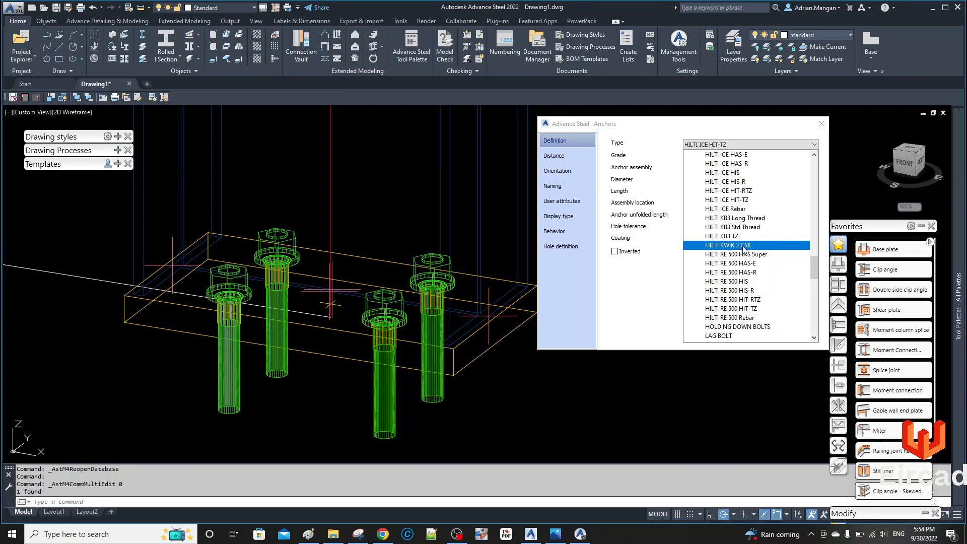
left_click(729, 245)
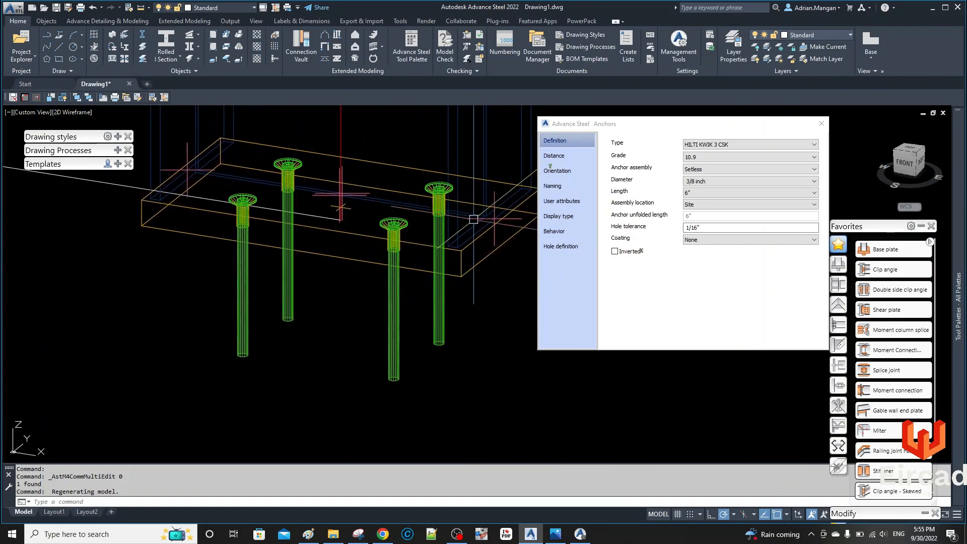
left_click(751, 204)
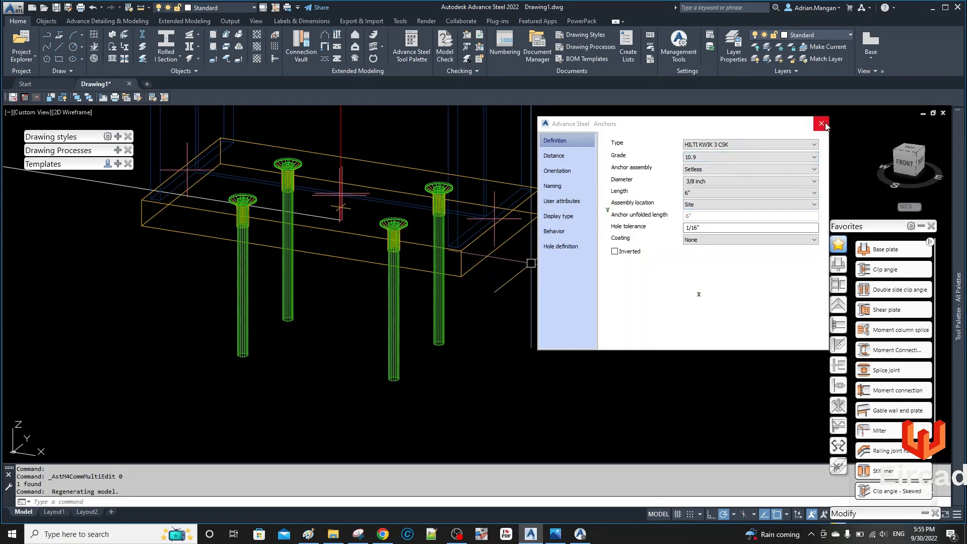
Fill the new 3" row with pasted thread length, top distance, head height, head diameter, and weight .9.
left_click(821, 124)
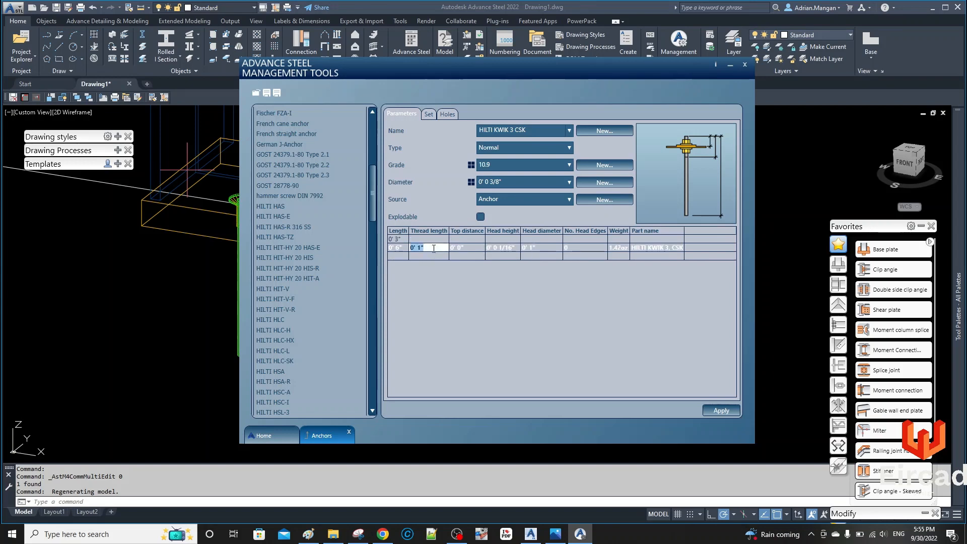
right_click(419, 248)
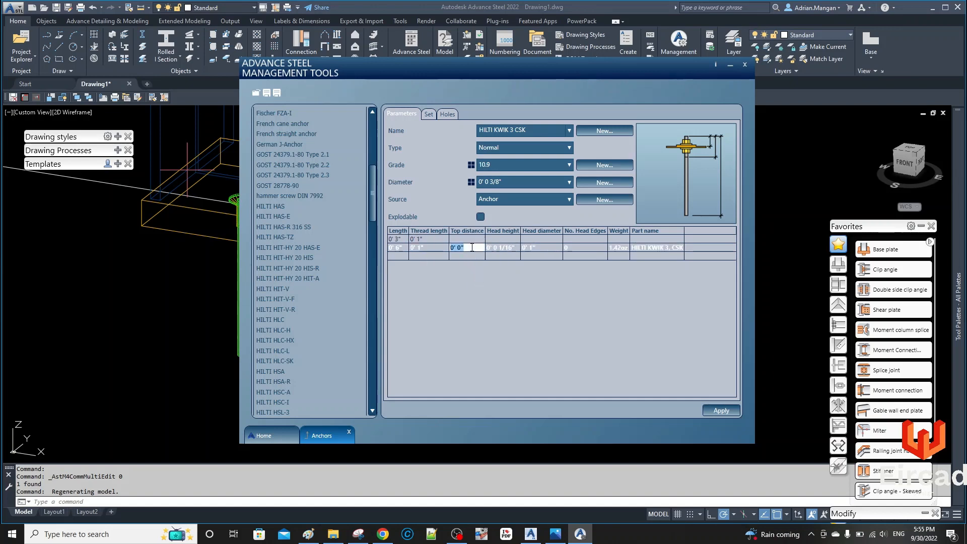
right_click(467, 247)
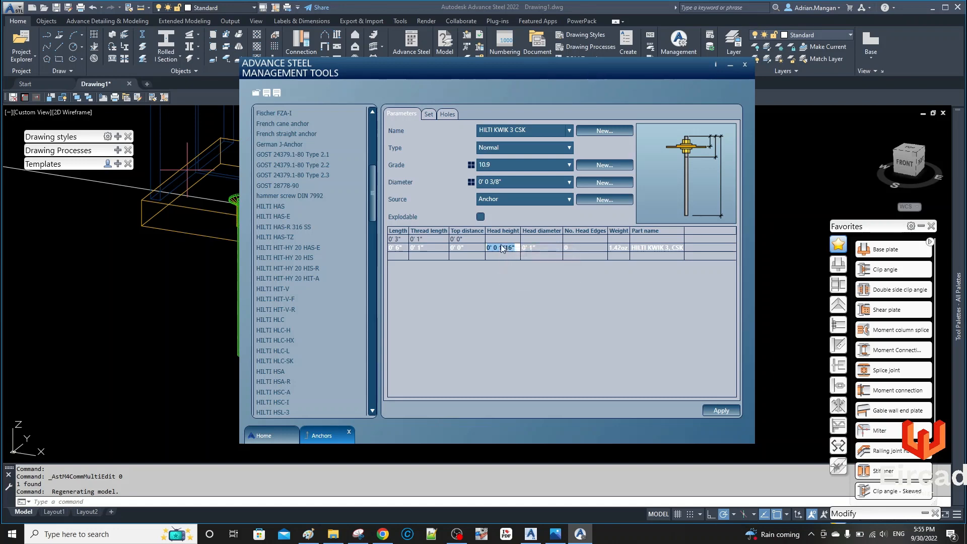
right_click(503, 248)
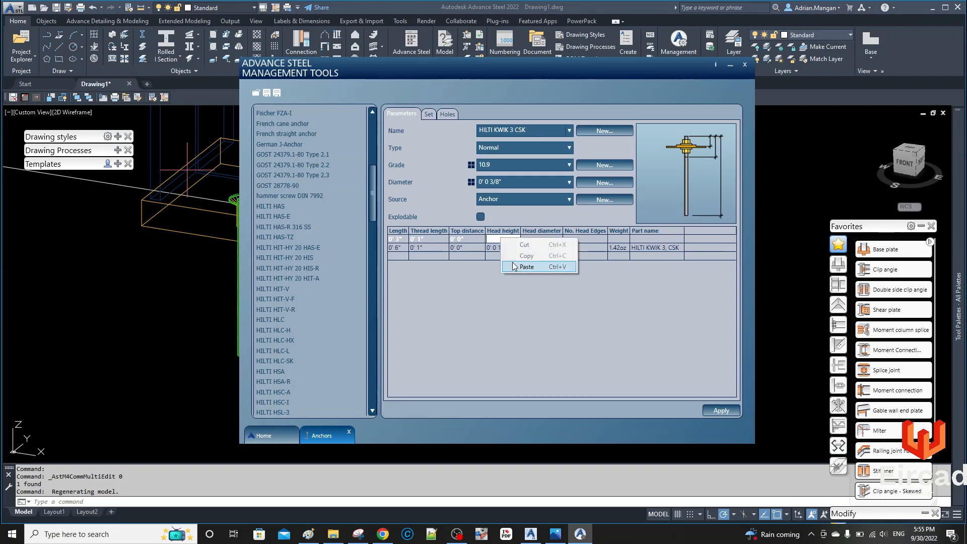
left_click(526, 267)
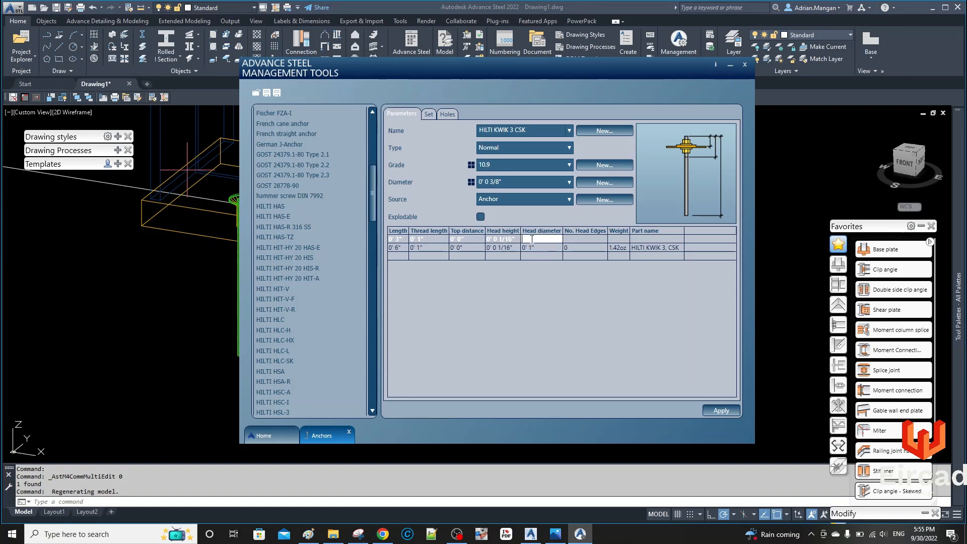
left_click(541, 247)
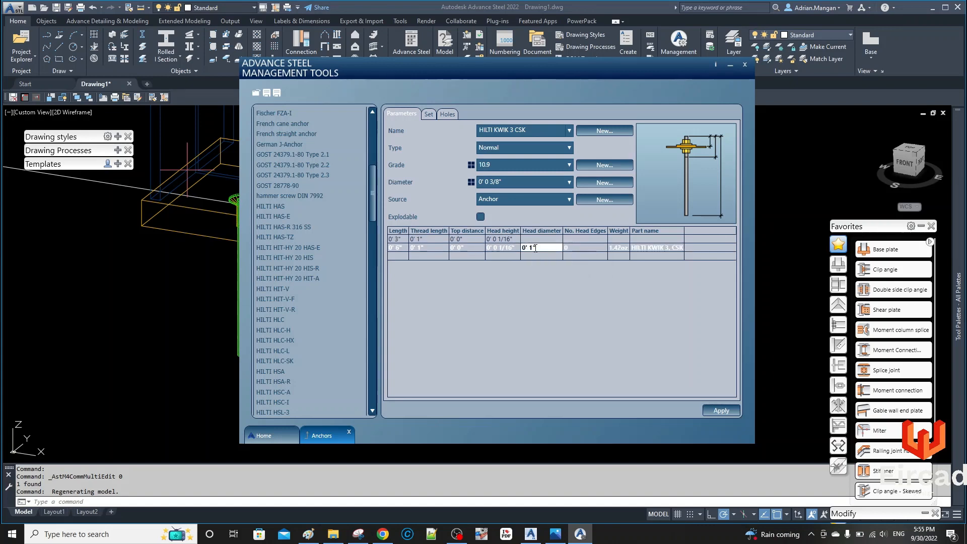
right_click(530, 247)
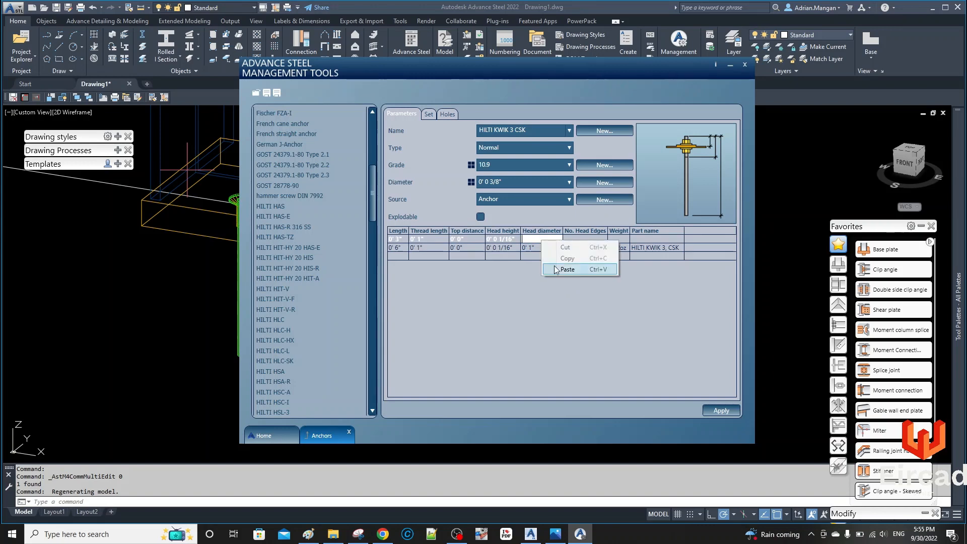
left_click(567, 270)
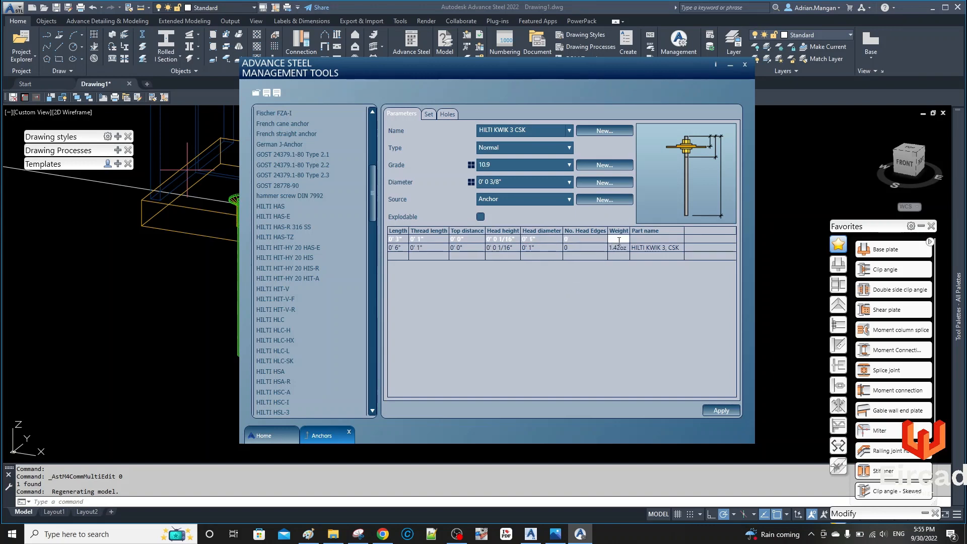
left_click(611, 240)
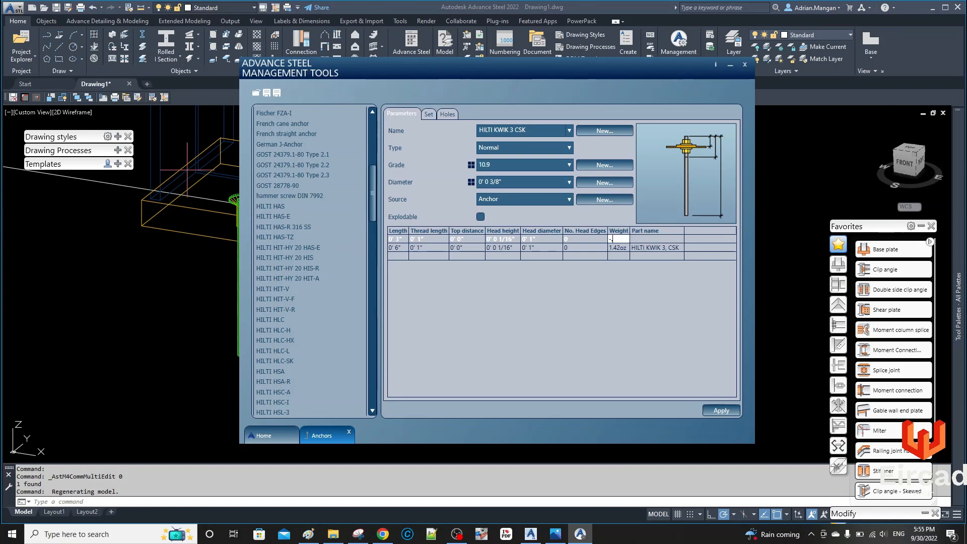
type(".92oz")
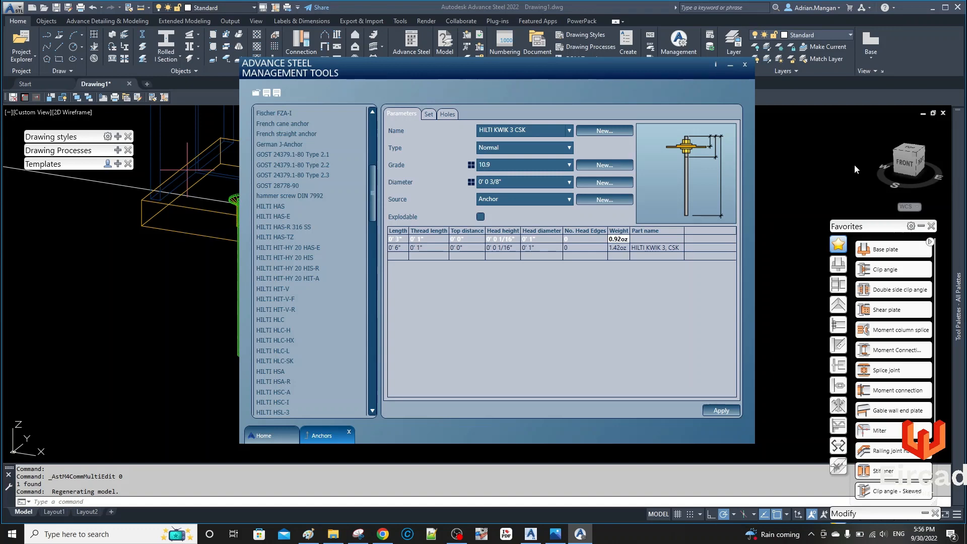
Paste the part name into the new row's Part name cell, then close Management Tools.
left_click(654, 247)
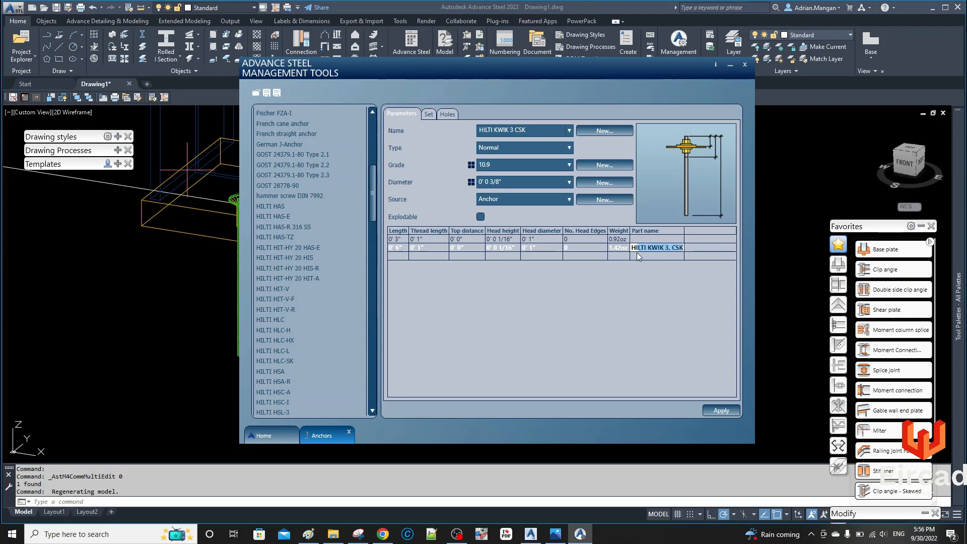
right_click(657, 248)
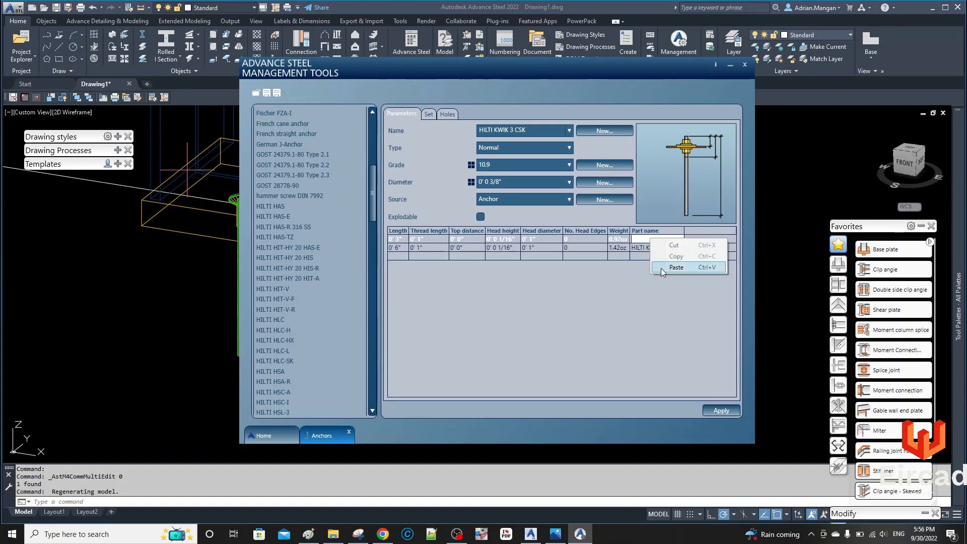
left_click(676, 267)
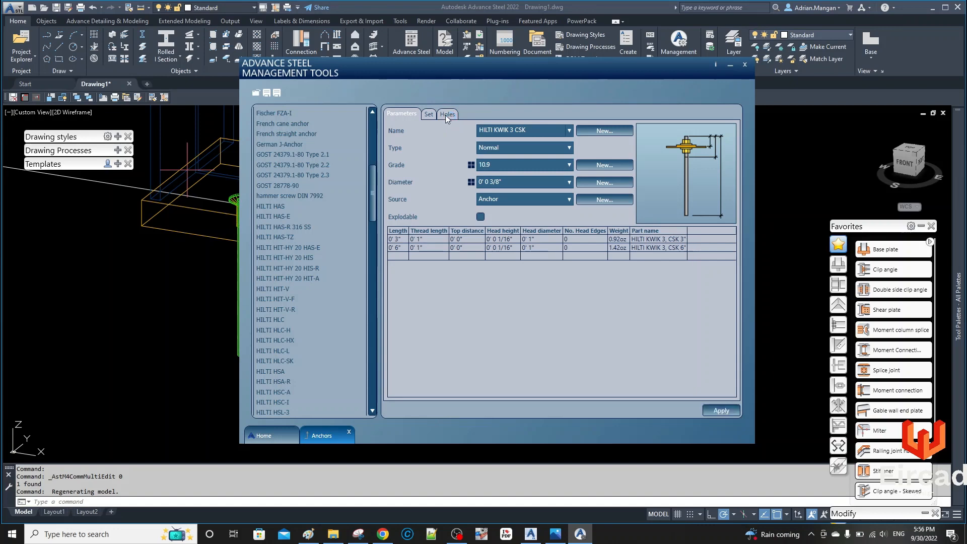
mouse_move(407, 195)
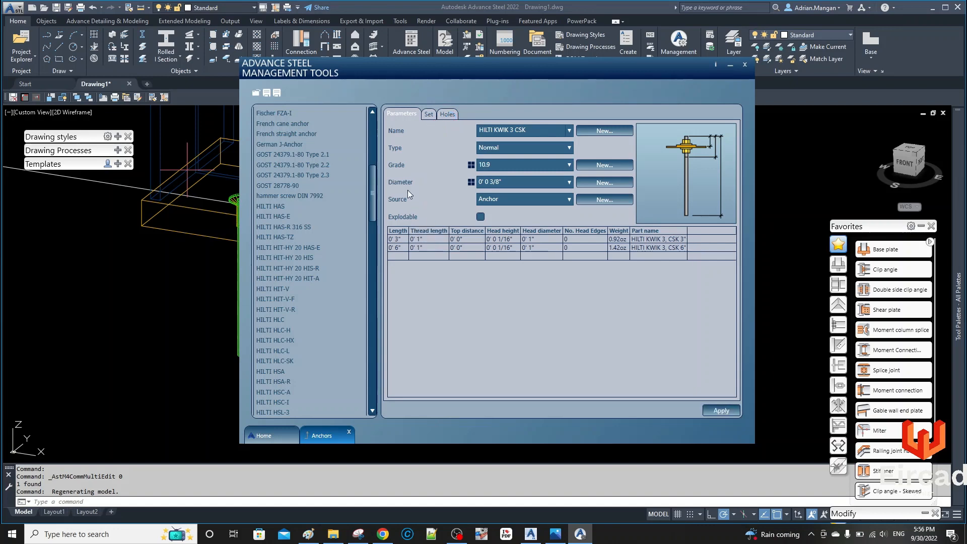
mouse_move(518, 219)
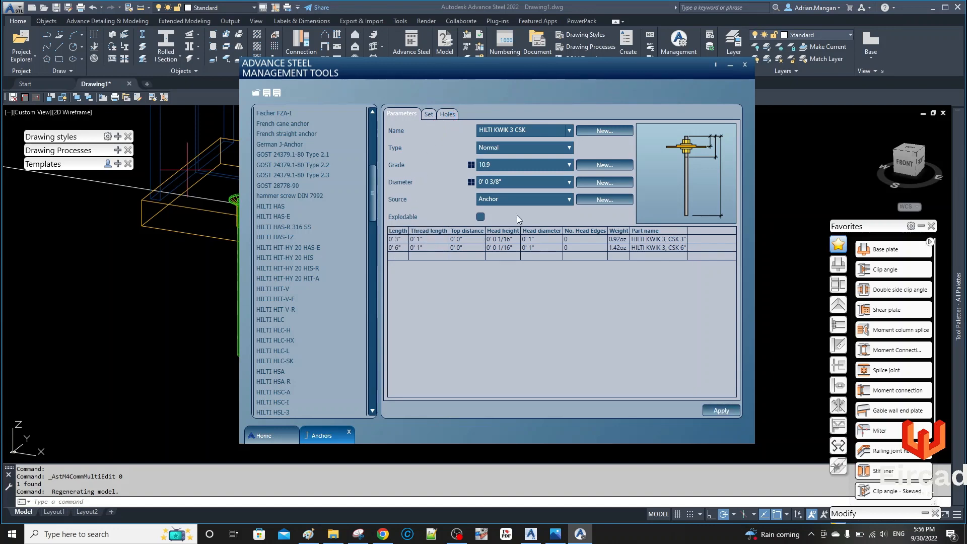
mouse_move(620, 324)
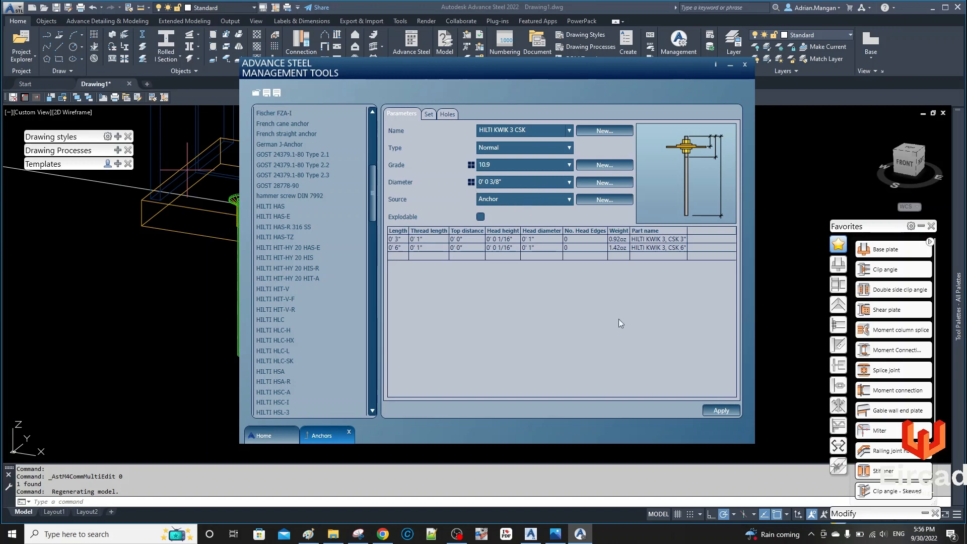
left_click(744, 64)
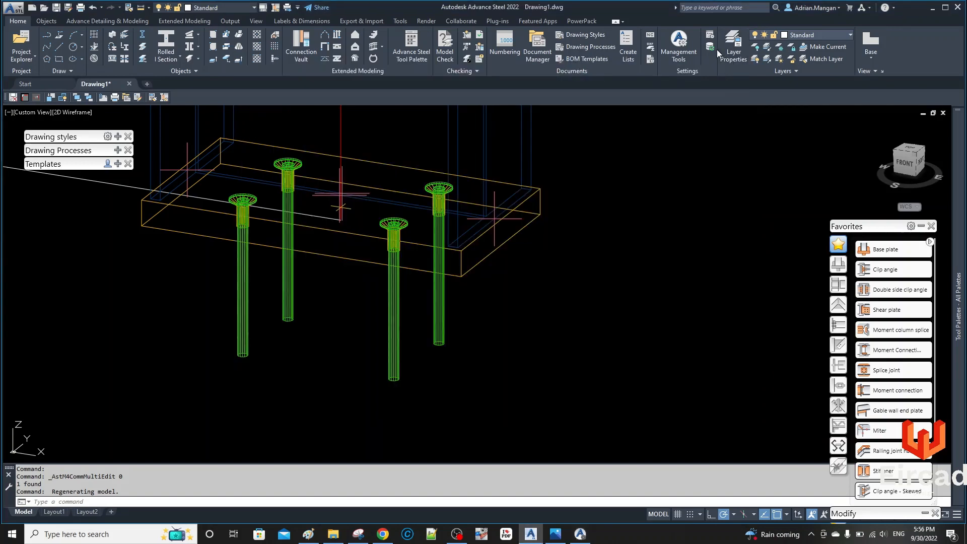